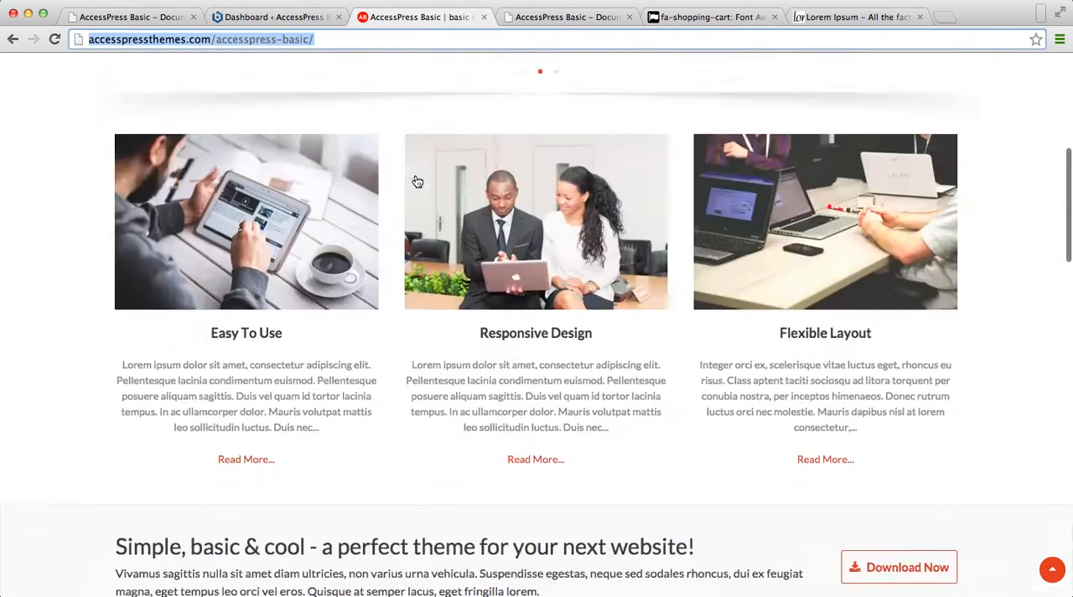
# Browse the demo page's testimonials and services, then switch to the admin dashboard tab.
pyautogui.scroll(3)
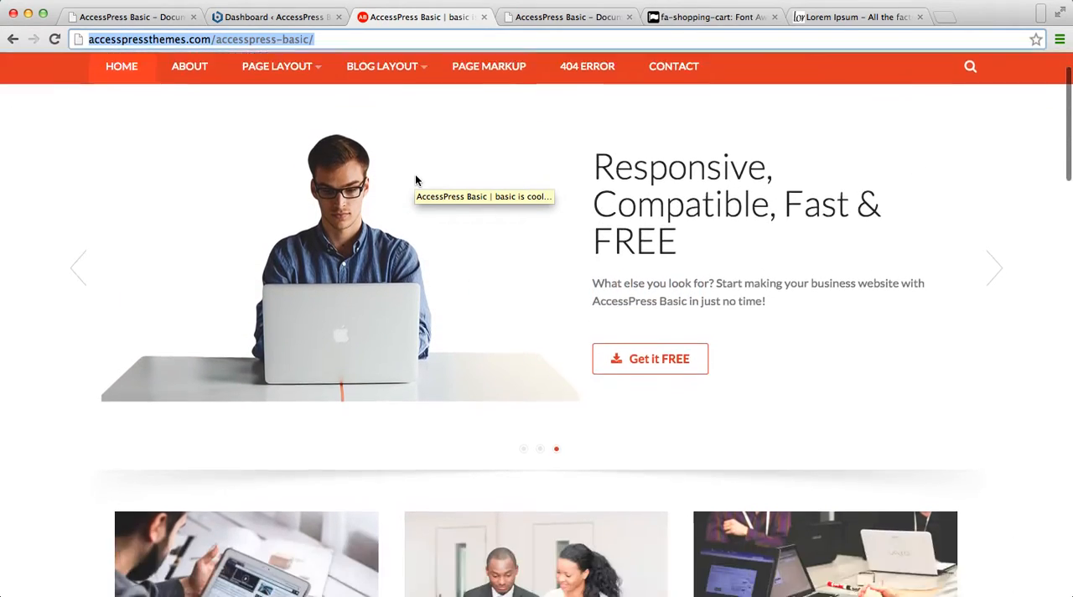
pyautogui.scroll(-3)
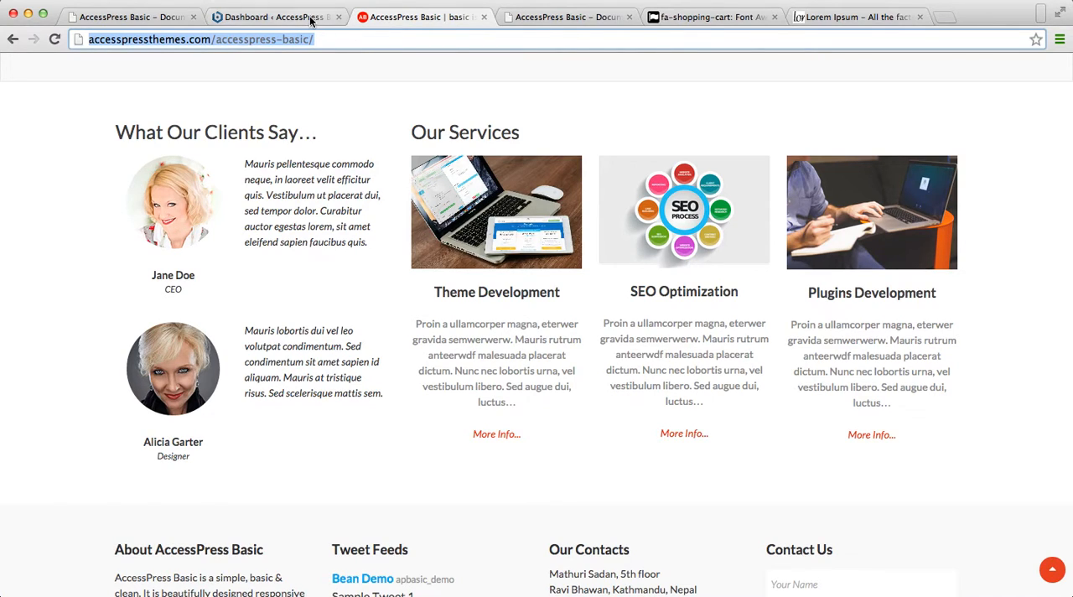
pyautogui.click(277, 16)
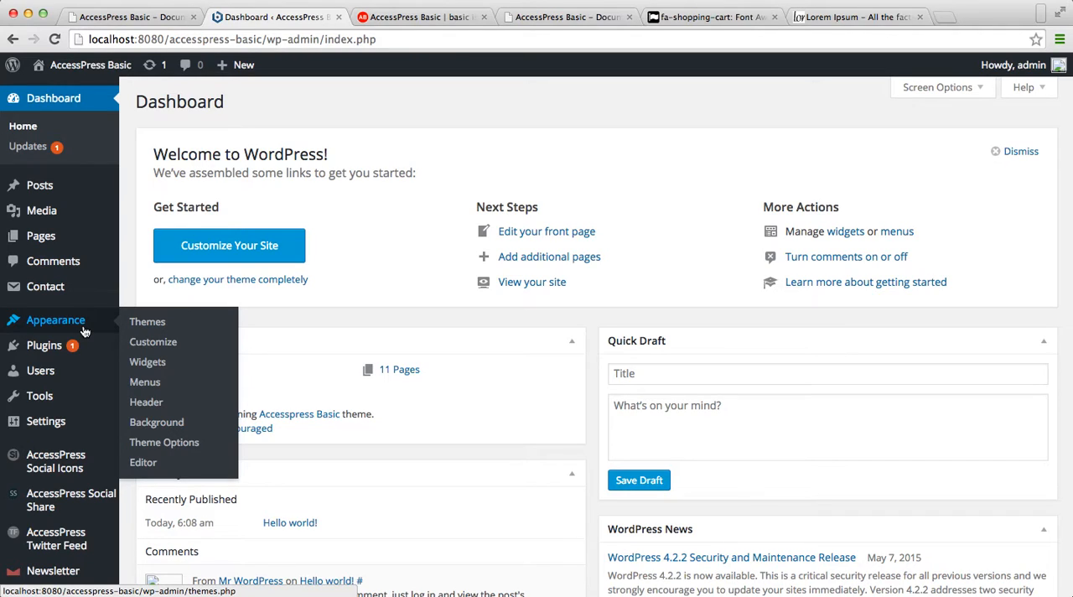
# Go to Appearance > Widgets to see the theme's widget areas.
pyautogui.click(147, 362)
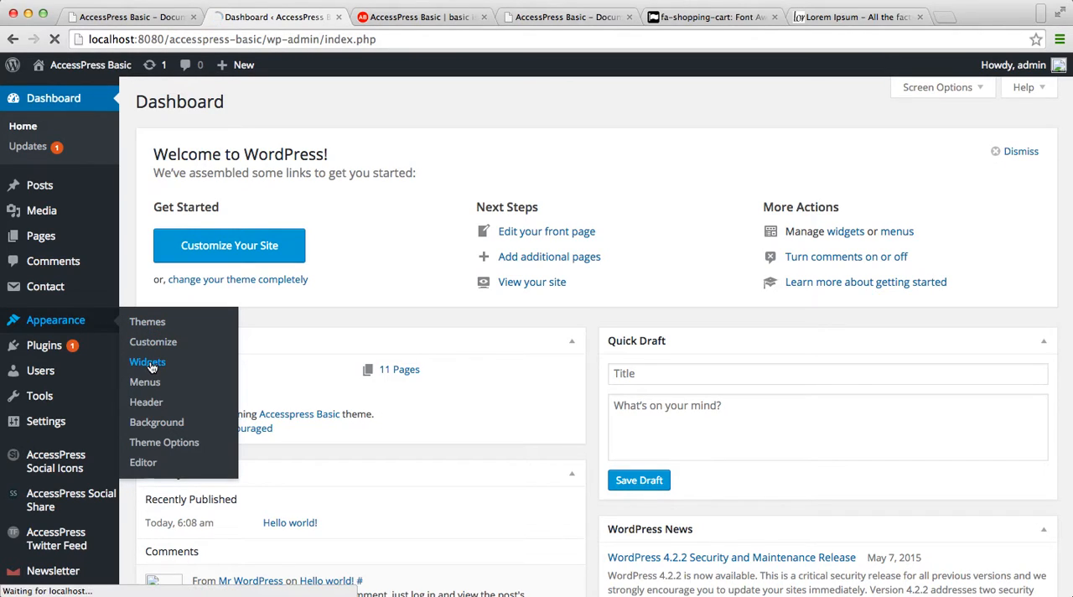
pyautogui.click(147, 361)
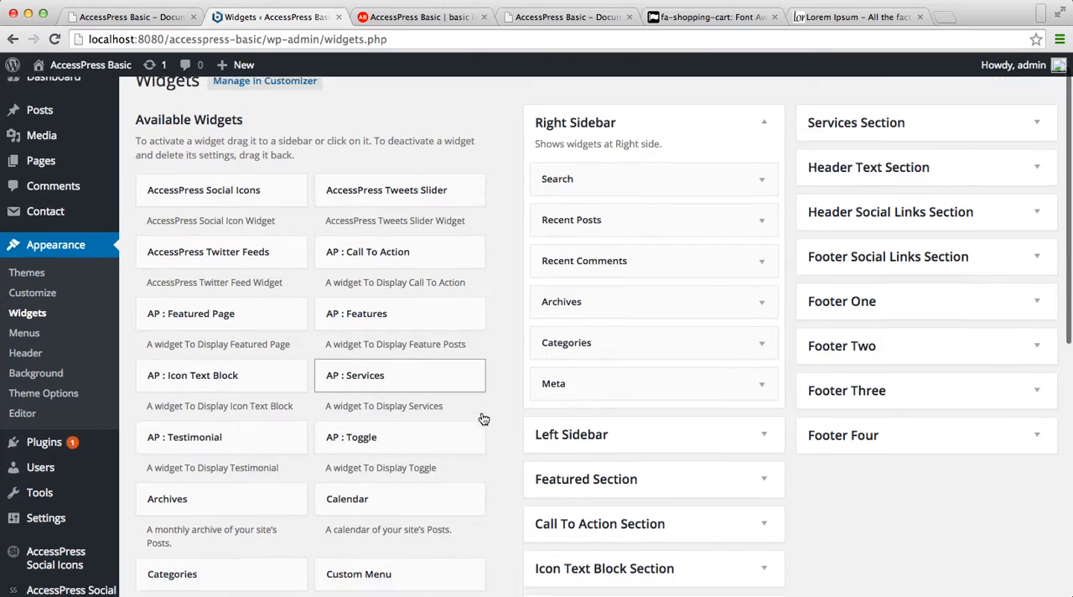
pyautogui.scroll(-3)
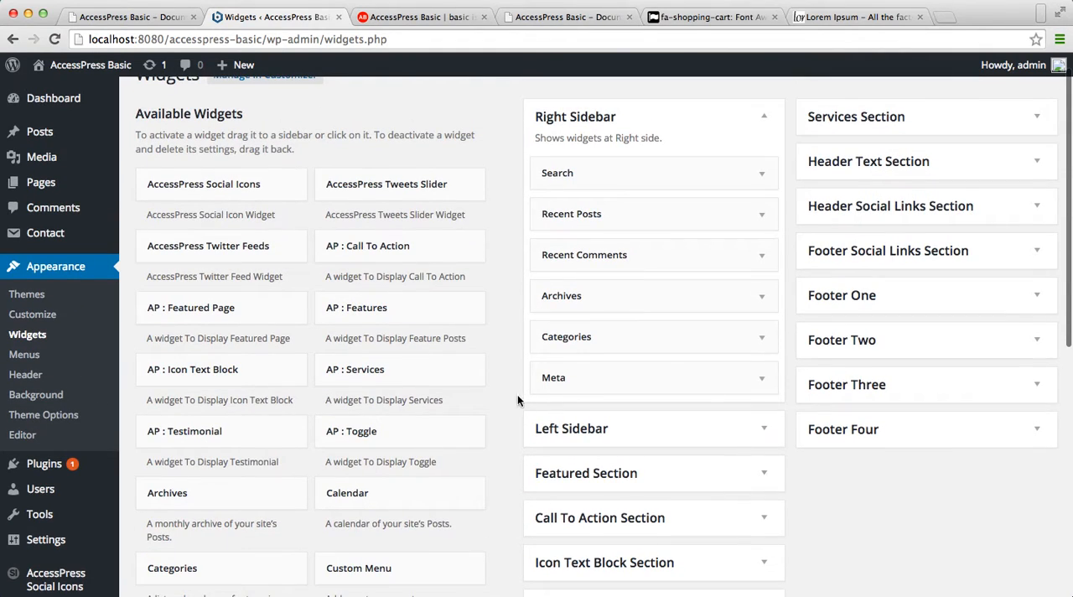
# Add an AP : Testimonial widget into the Testimonials Section.
pyautogui.click(185, 430)
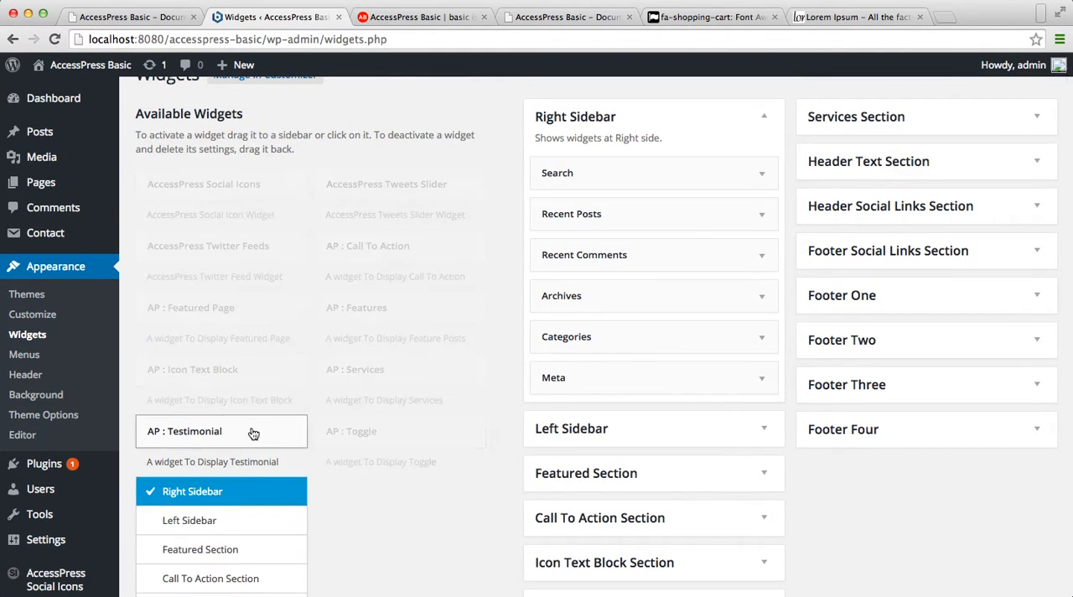
pyautogui.scroll(-3)
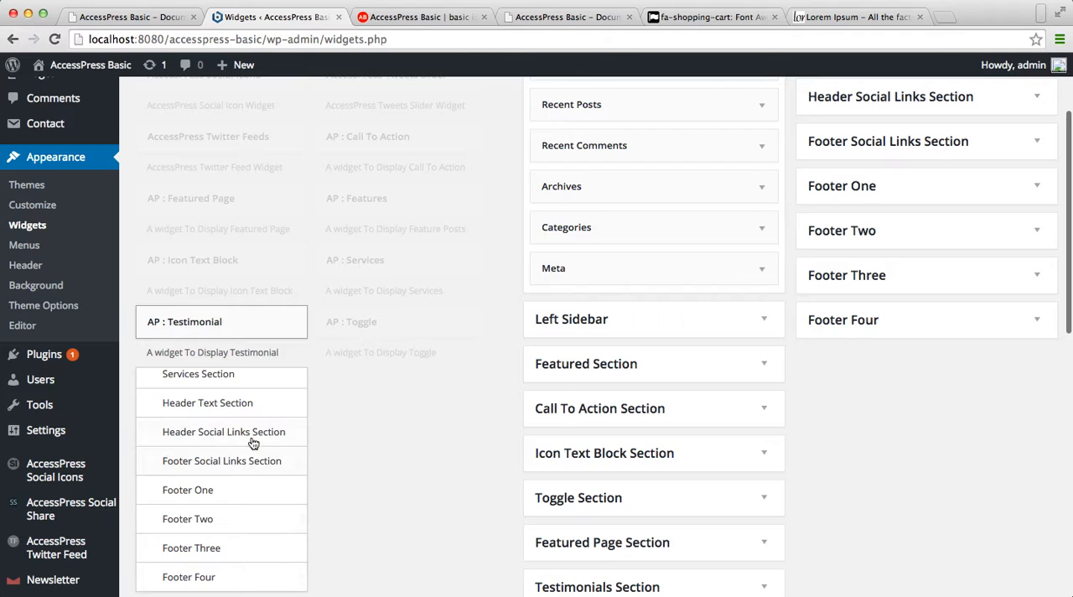
pyautogui.click(208, 422)
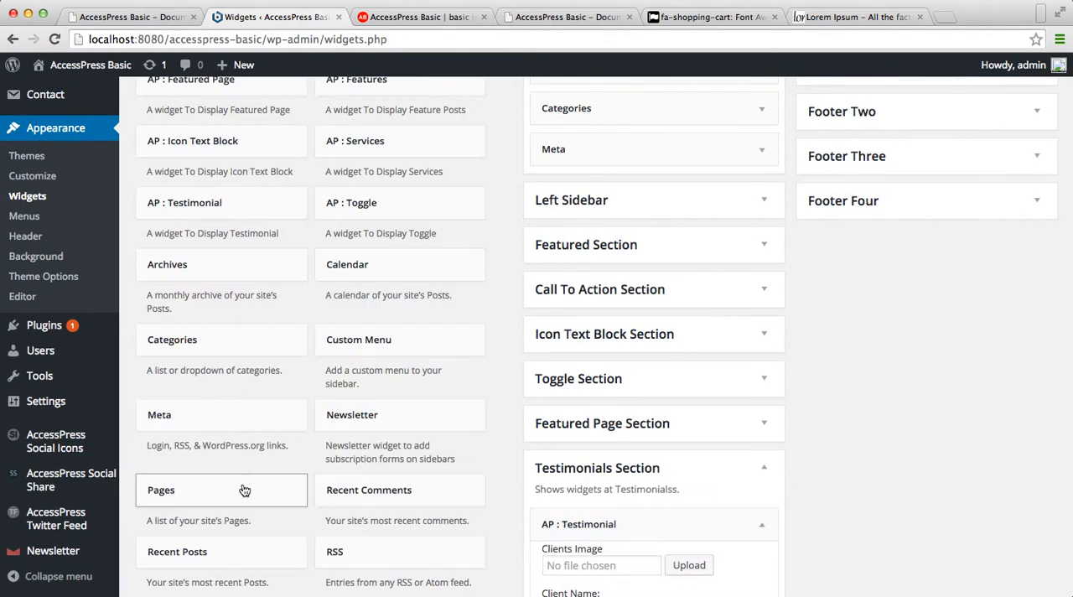
pyautogui.scroll(-3)
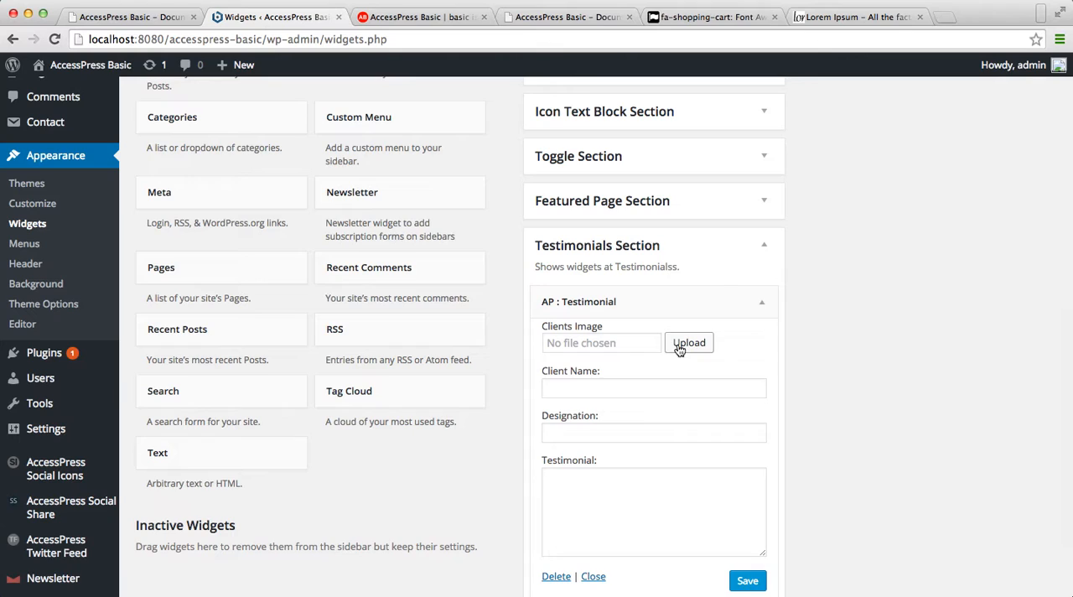
# Upload images (3).jpg and set it as the testimonial's client photo.
pyautogui.click(689, 342)
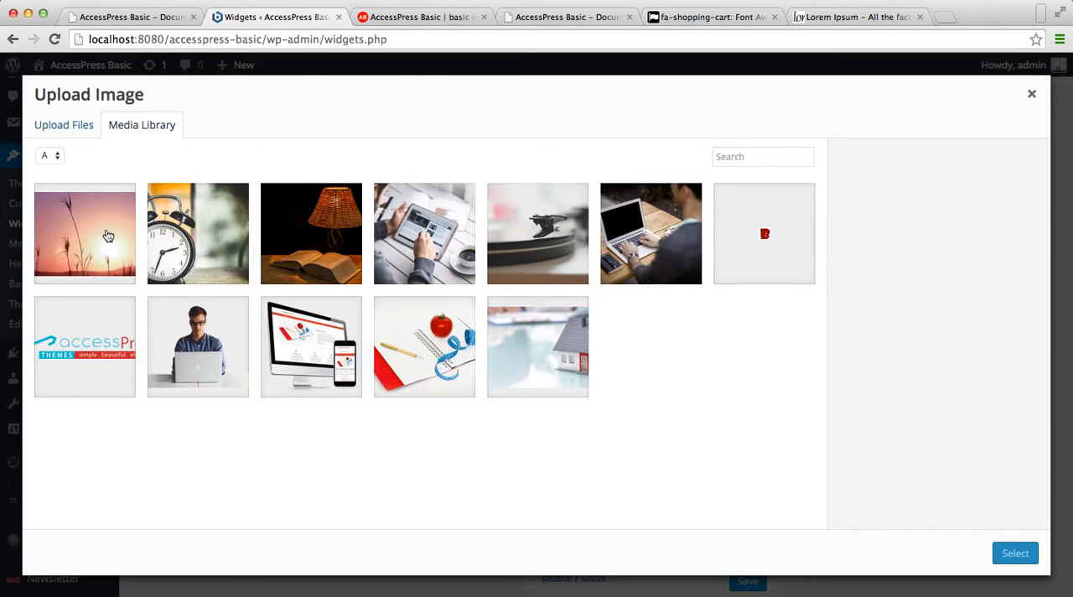
pyautogui.click(64, 125)
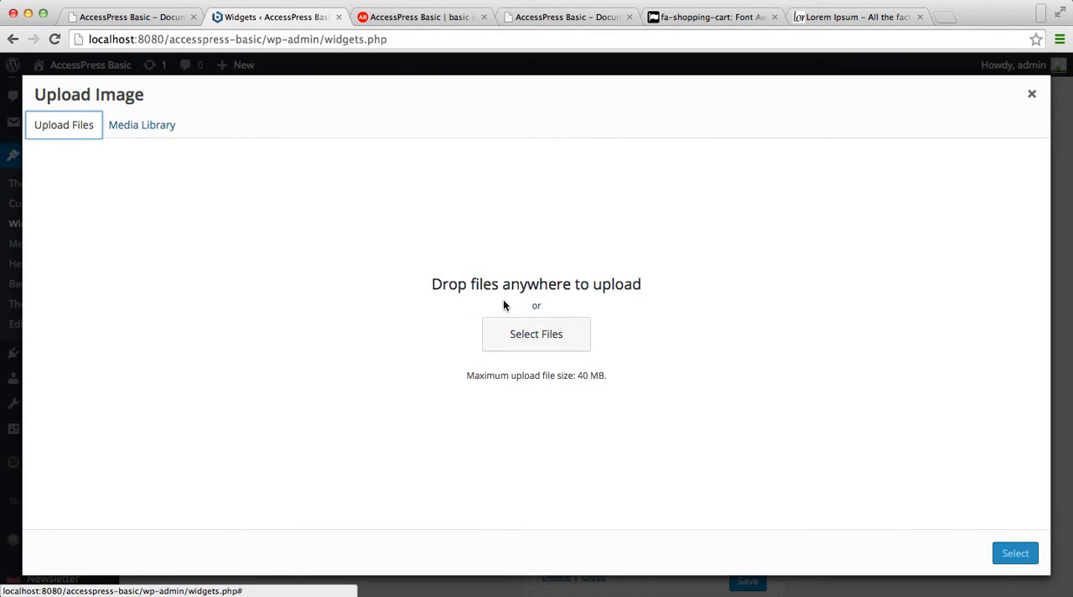
pyautogui.click(536, 334)
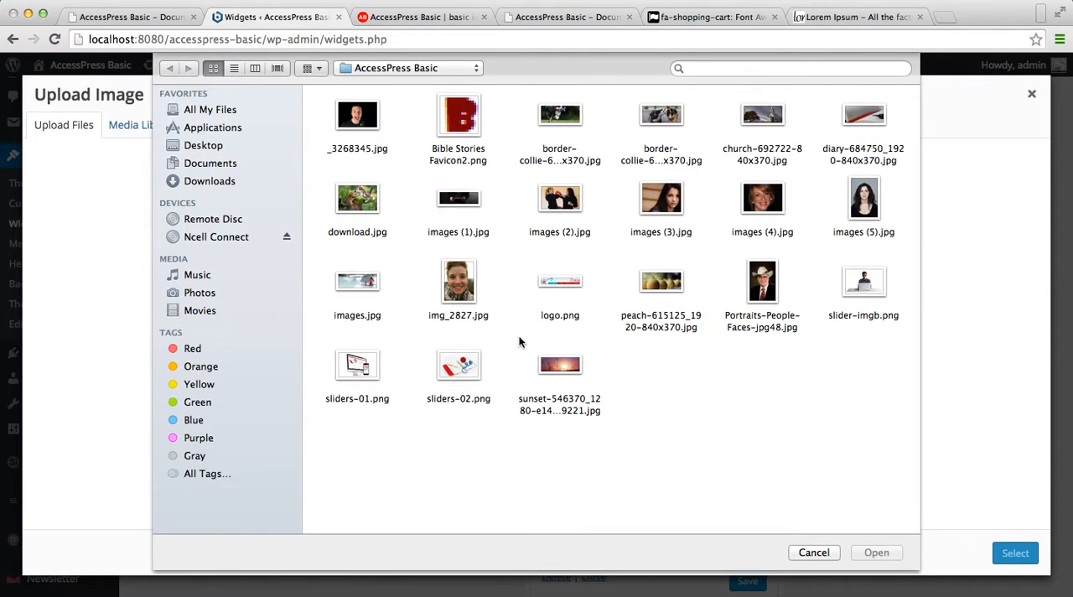
pyautogui.click(662, 198)
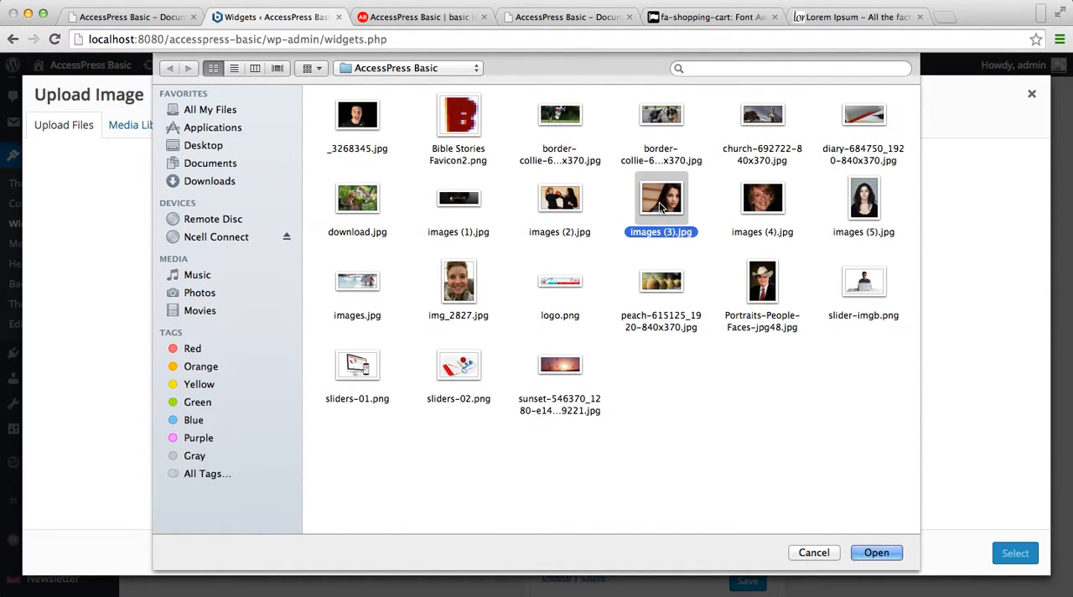
pyautogui.click(876, 552)
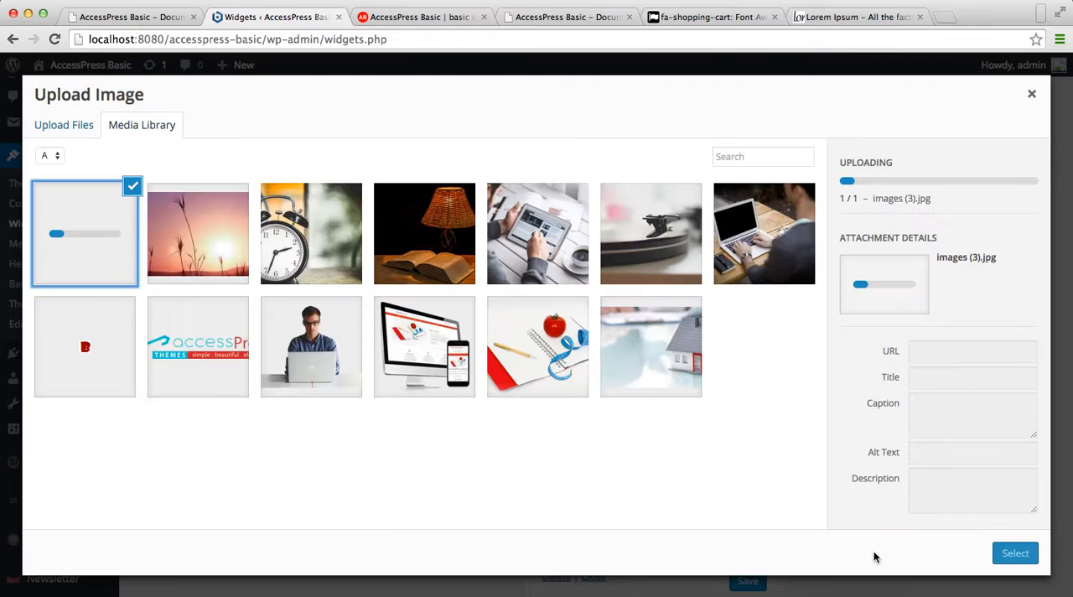
pyautogui.click(1016, 553)
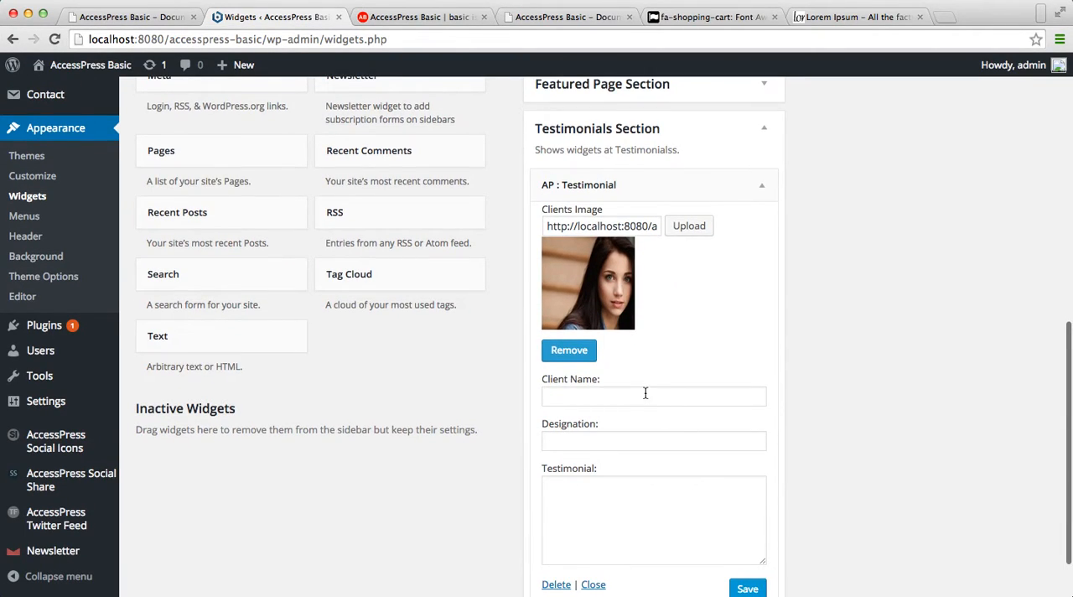
pyautogui.write('R')
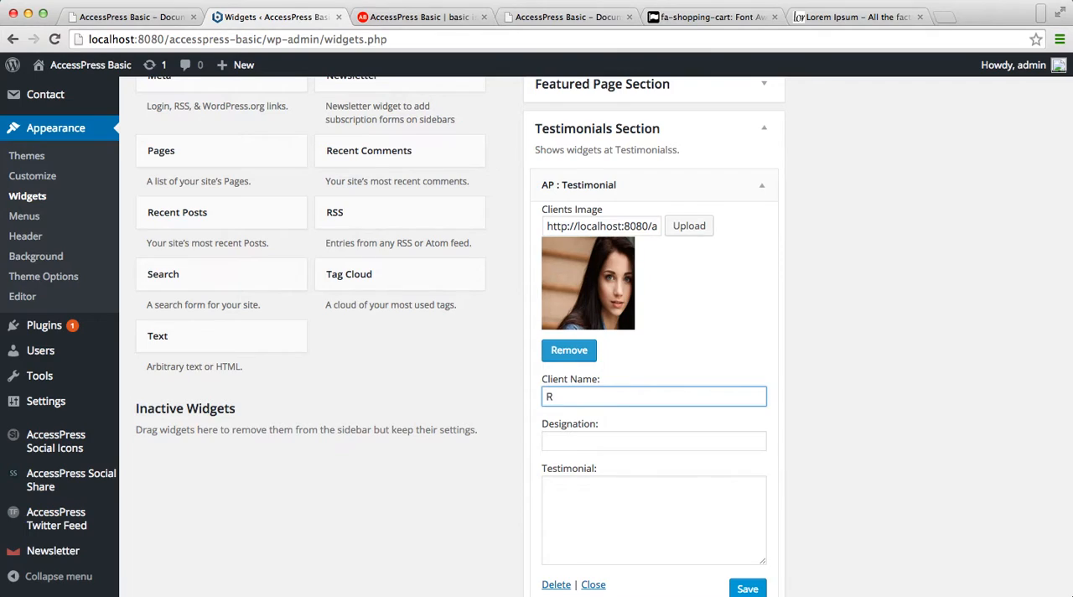
pyautogui.write('osy Aurthur')
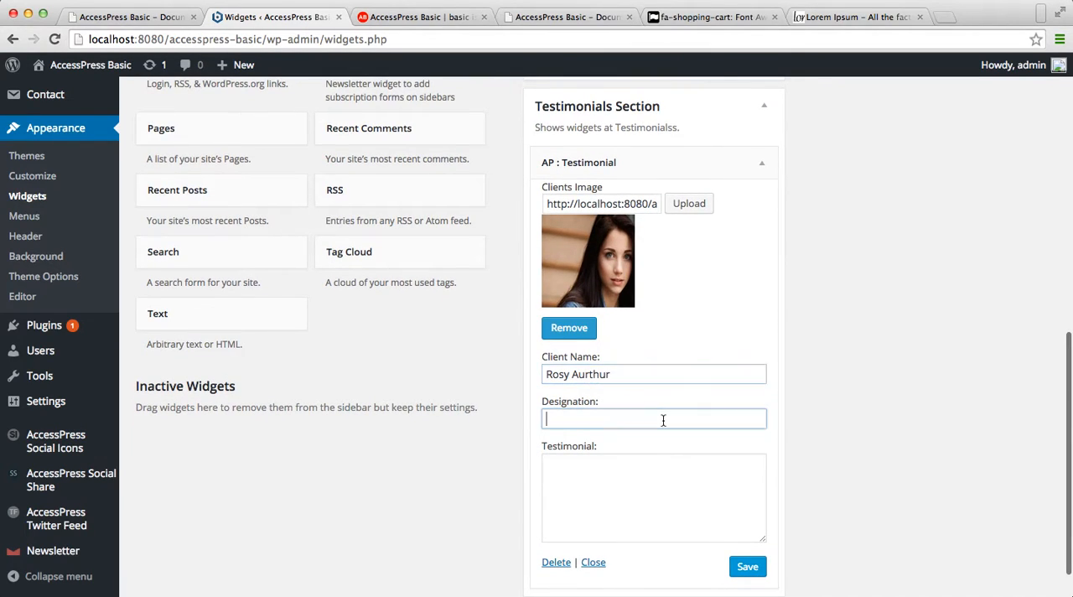
pyautogui.write('CE')
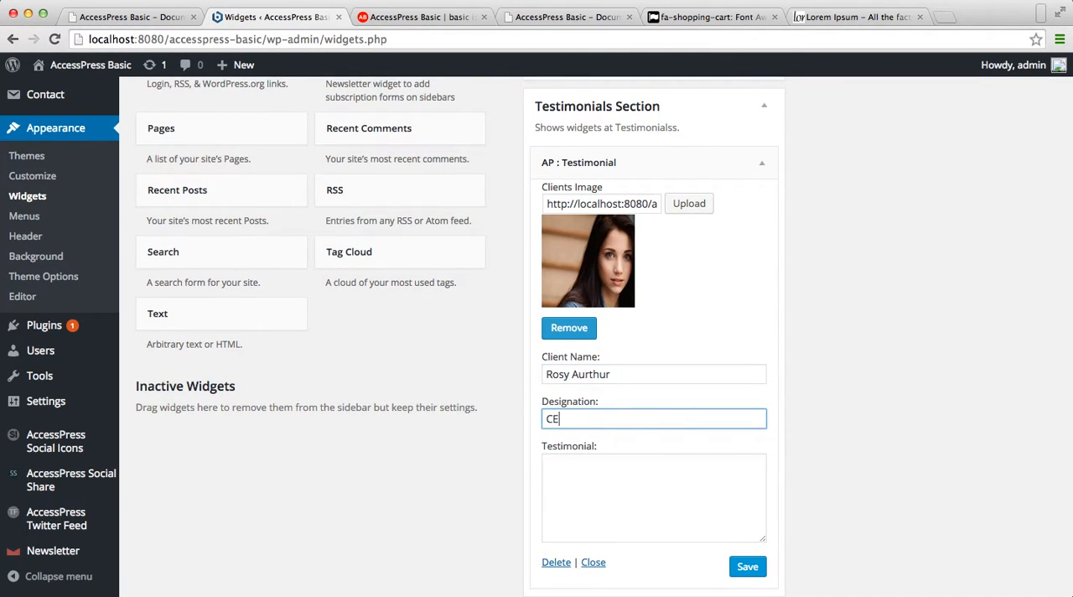
pyautogui.click(653, 498)
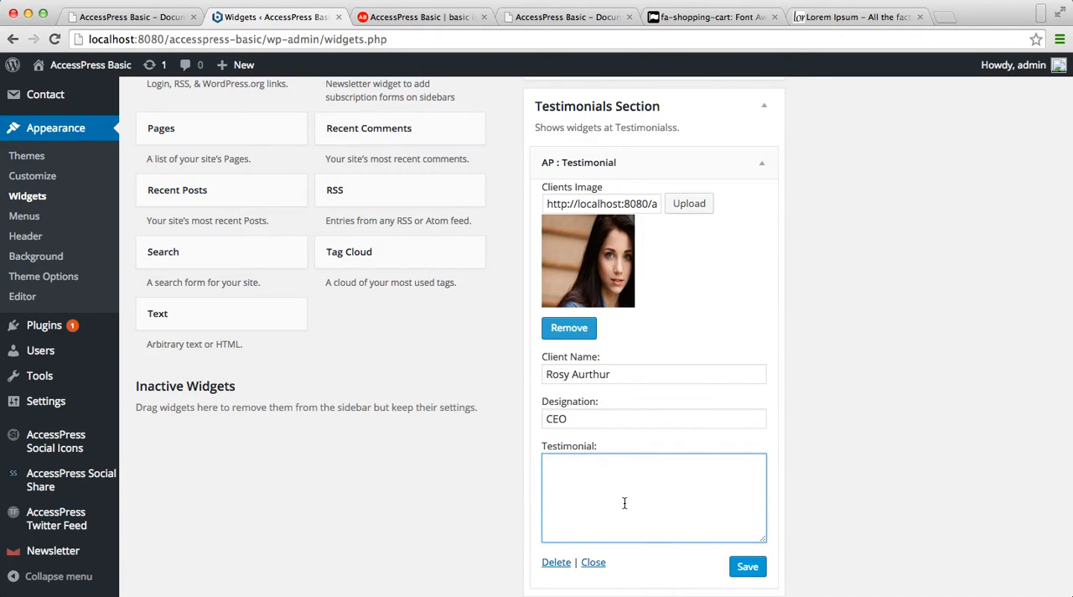
pyautogui.write('It Was')
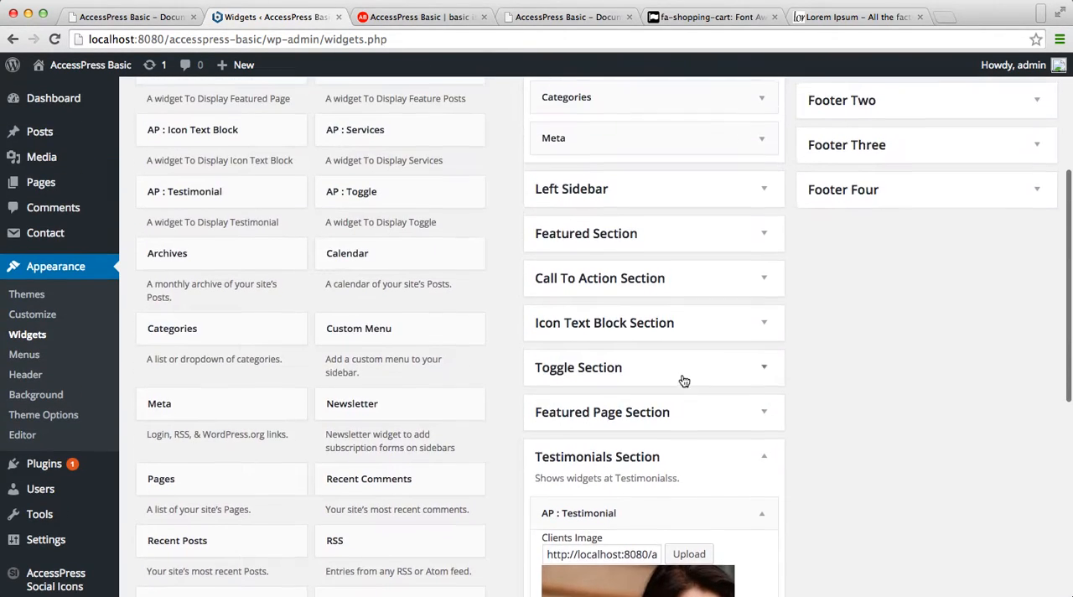
# Add a second AP : Testimonial widget and upload images (4).jpg as its client photo.
pyautogui.click(183, 191)
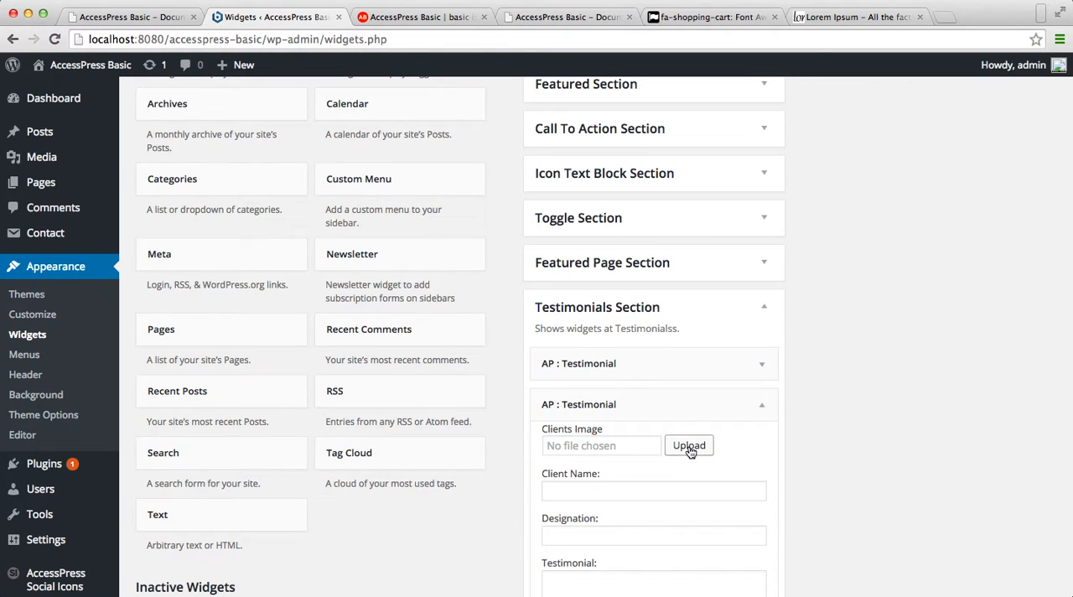
pyautogui.click(689, 445)
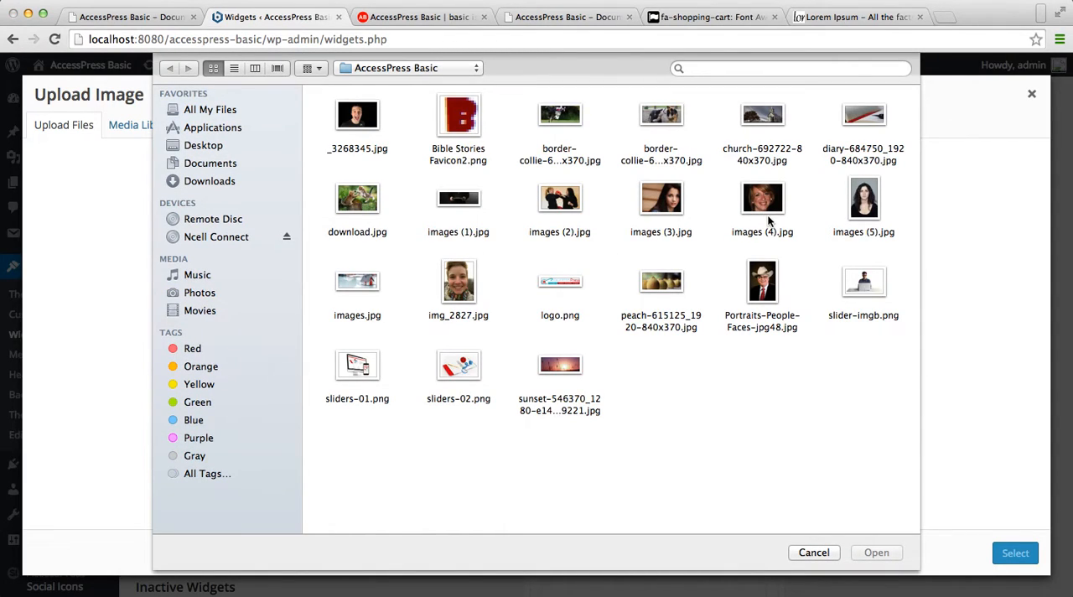
pyautogui.click(762, 198)
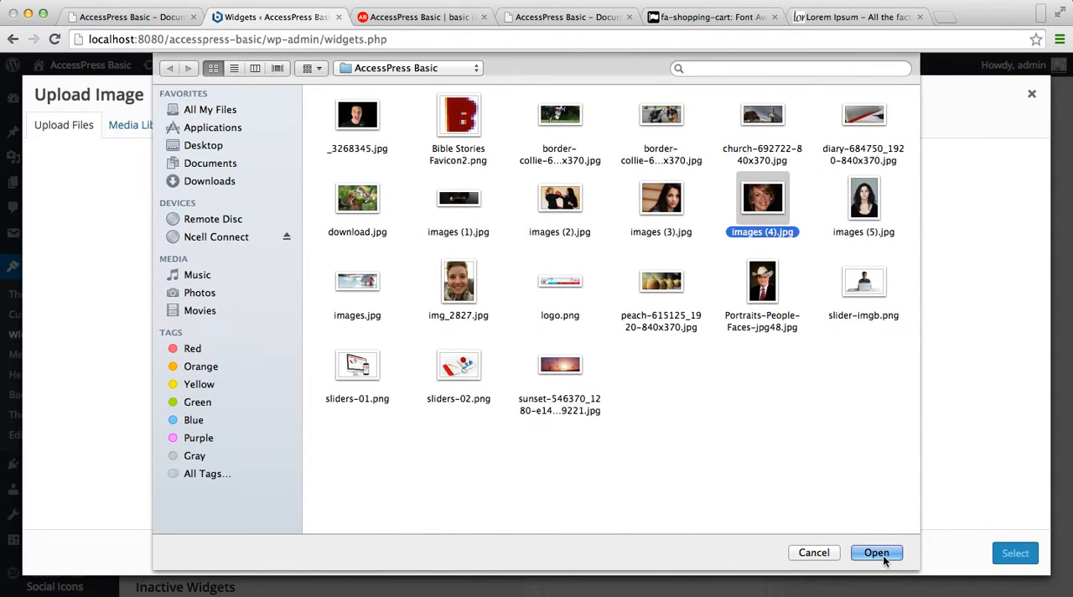
pyautogui.click(876, 553)
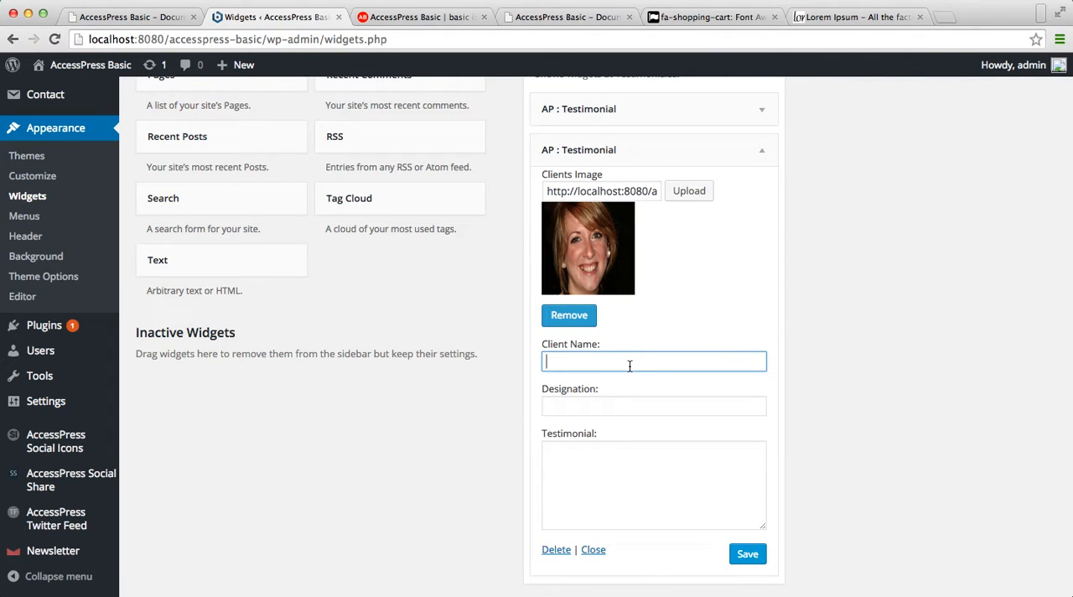
# Fill the second testimonial with Joanna, Programmer and a Lorem Ipsum quote, and save it.
pyautogui.write('Joanna')
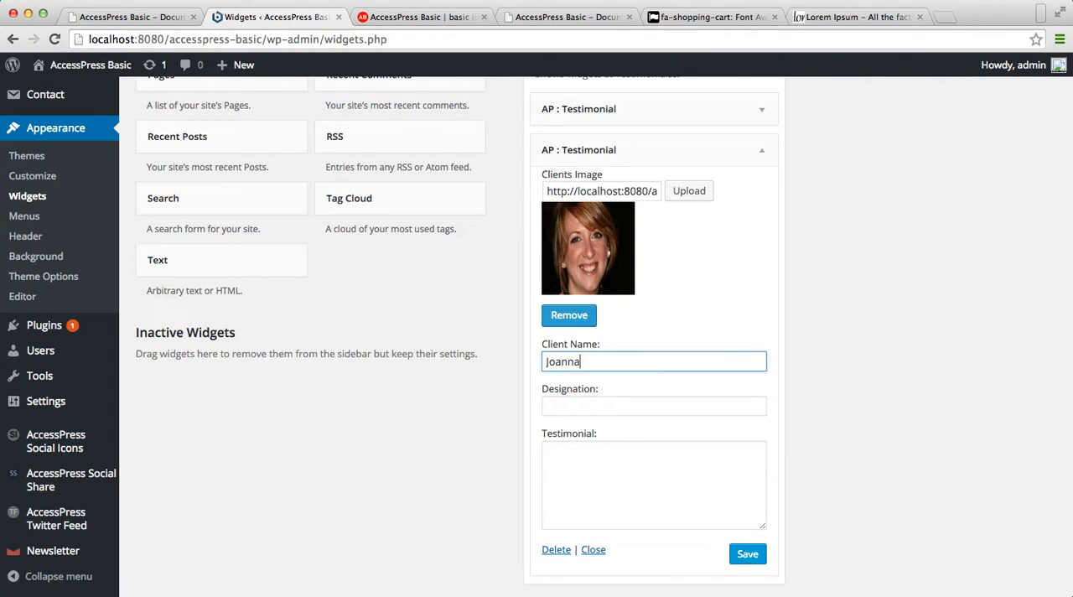
pyautogui.click(653, 406)
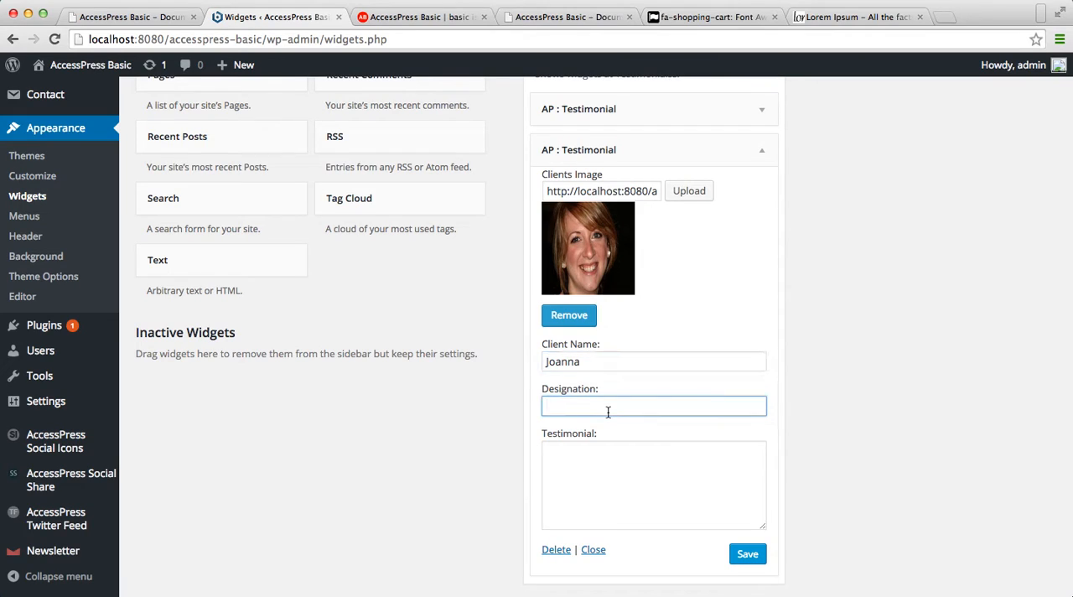
pyautogui.write('Programmer')
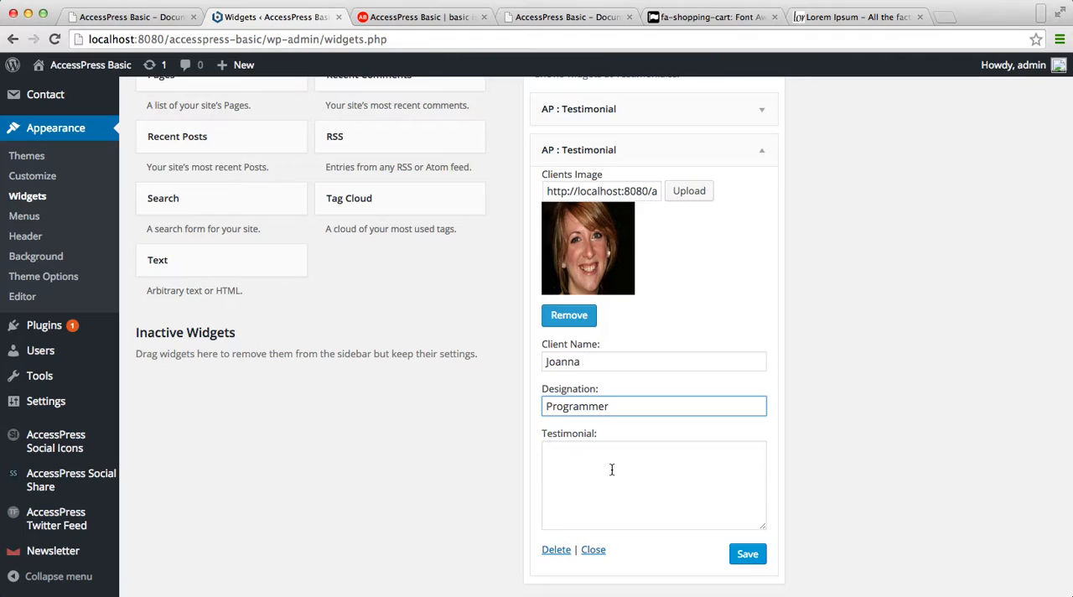
pyautogui.write("Lorem Ipsum is simply dummy text of the printing and typesetting industry. Lorem Ipsum has been the industry's")
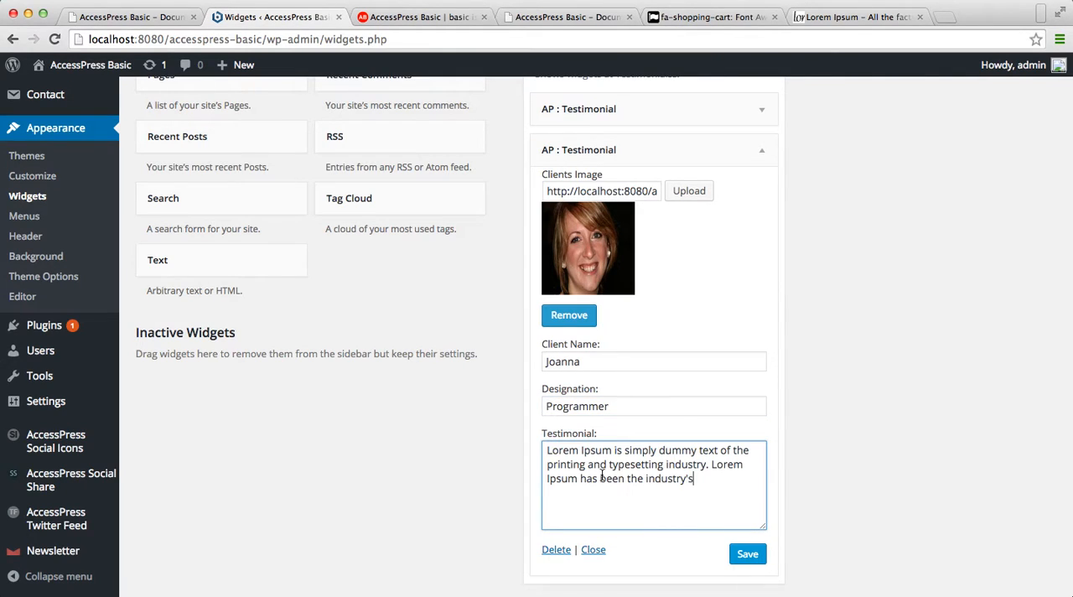
pyautogui.scroll(-3)
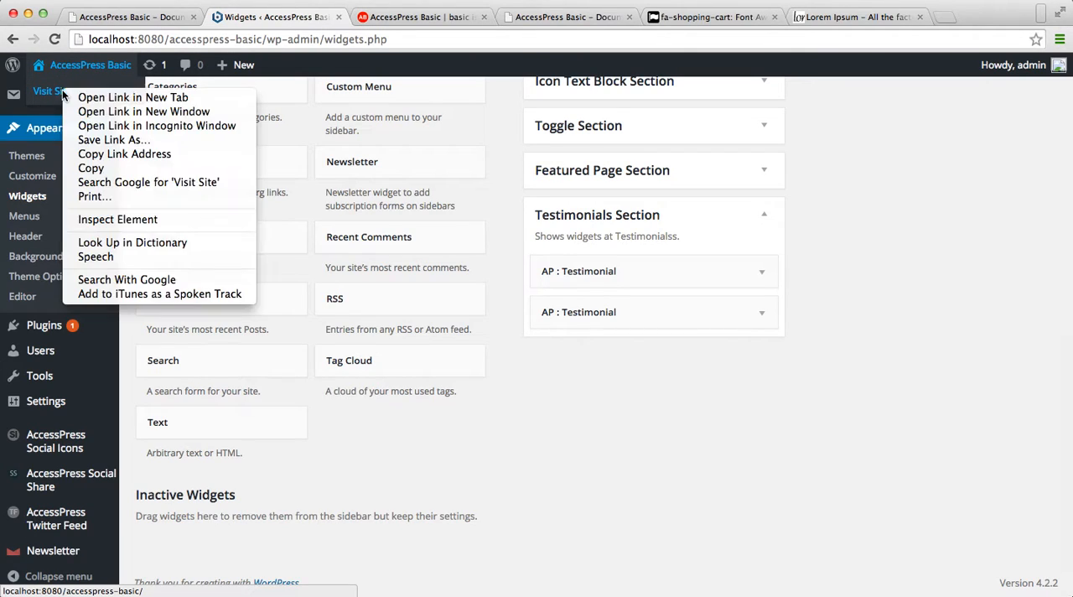
# View the live site in a new tab and scroll to confirm both testimonials appear.
pyautogui.click(132, 97)
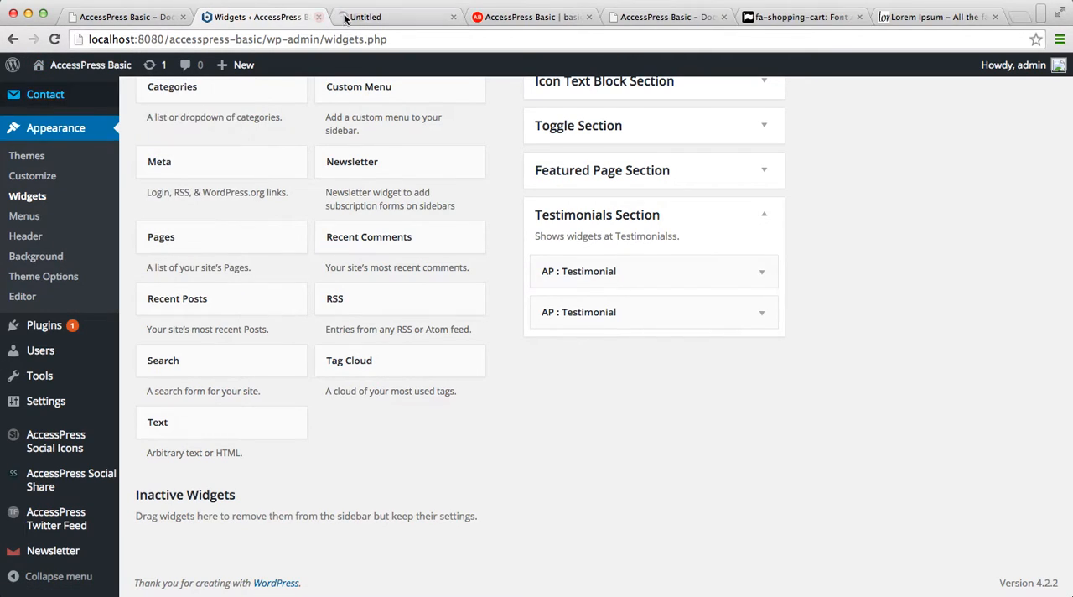
pyautogui.click(394, 17)
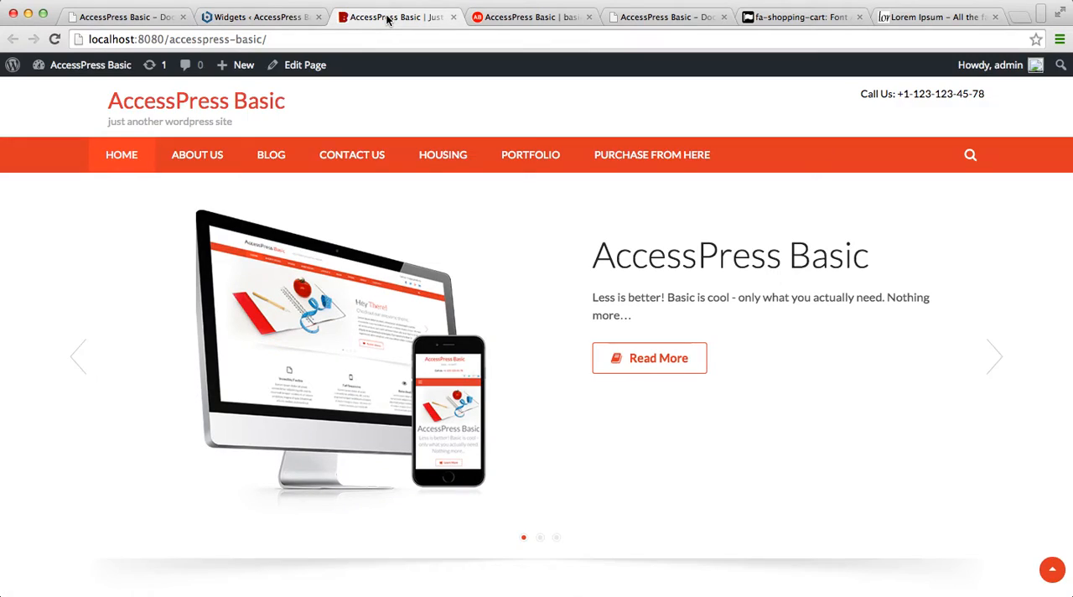
pyautogui.scroll(-3)
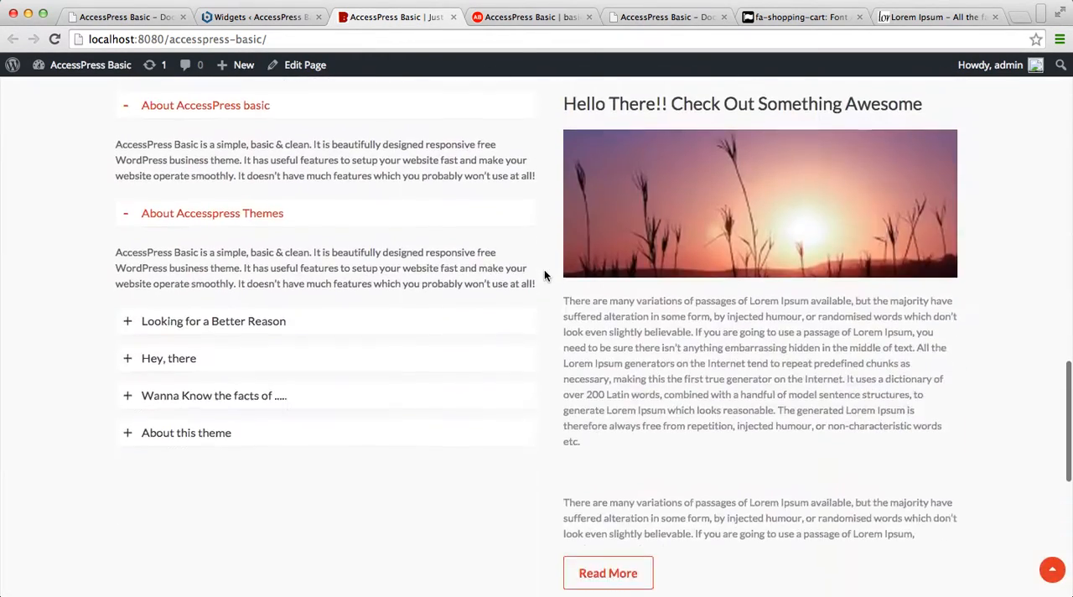
pyautogui.scroll(-3)
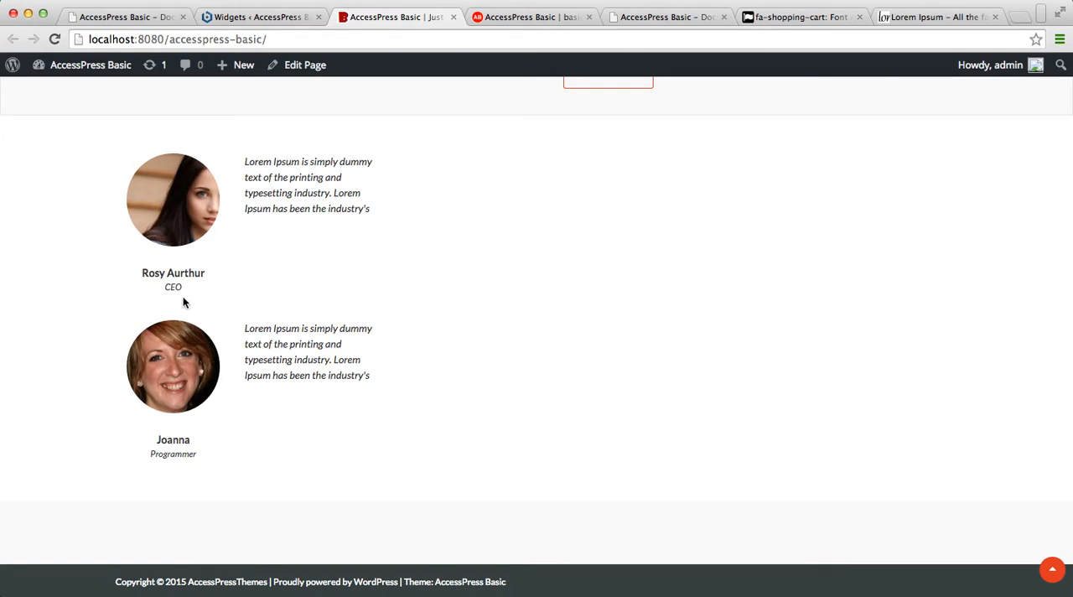
pyautogui.moveTo(185, 189)
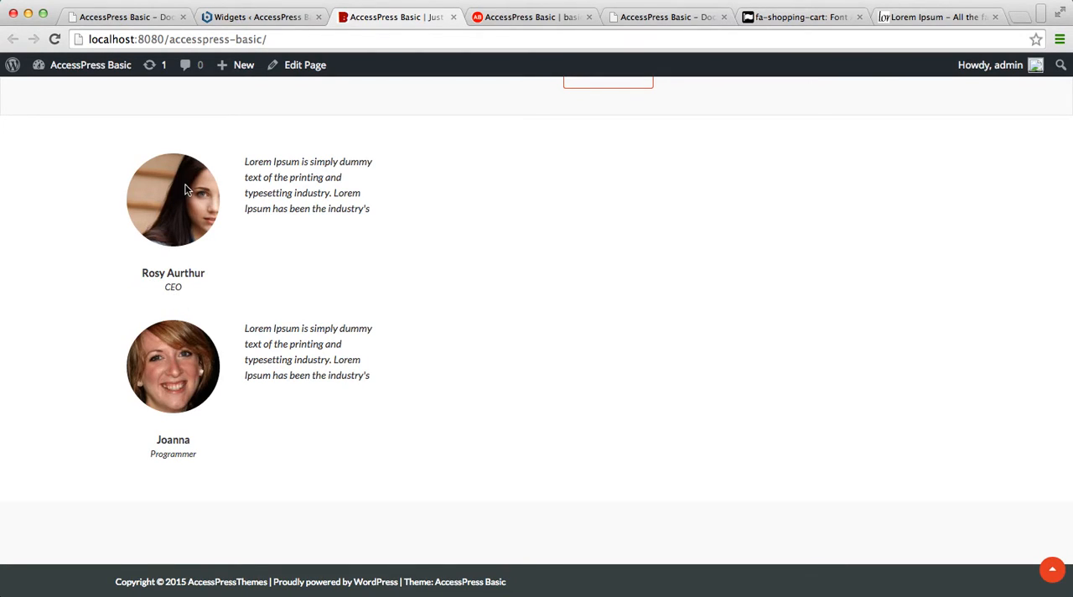
pyautogui.moveTo(495, 235)
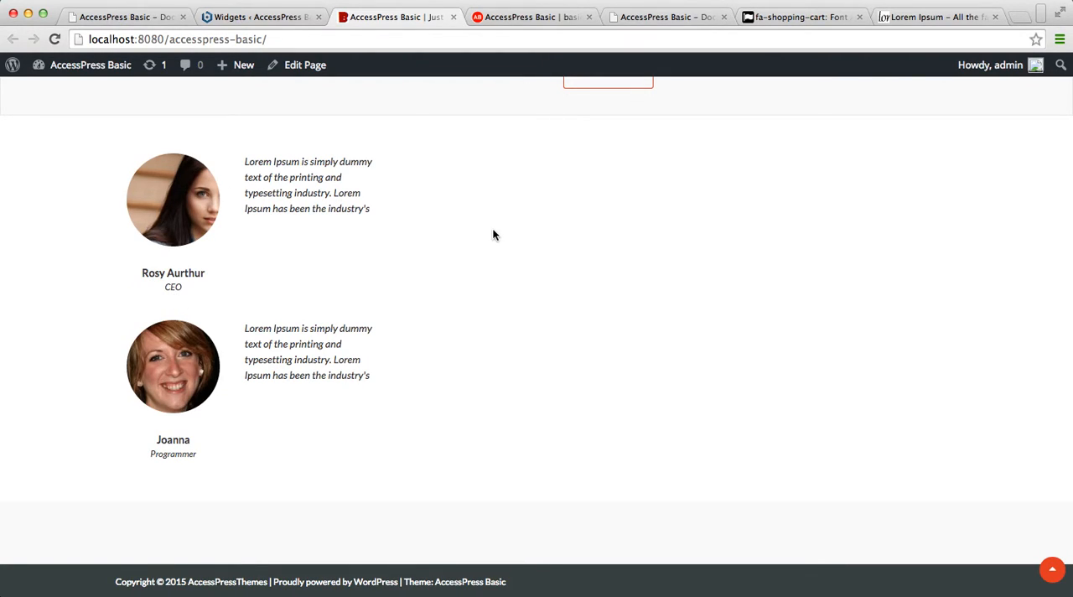
pyautogui.moveTo(749, 397)
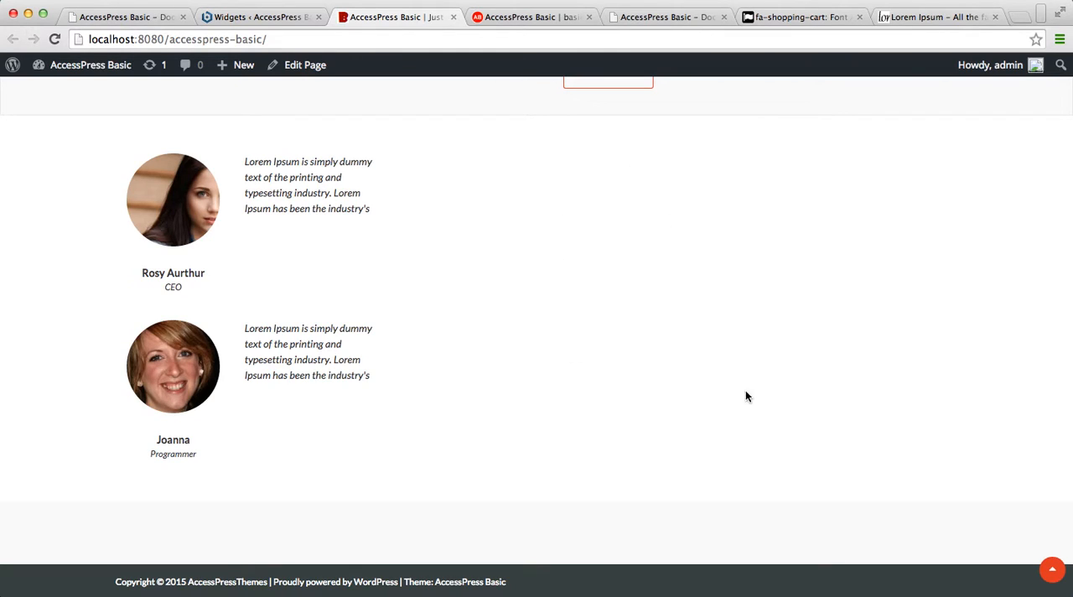
pyautogui.moveTo(331, 74)
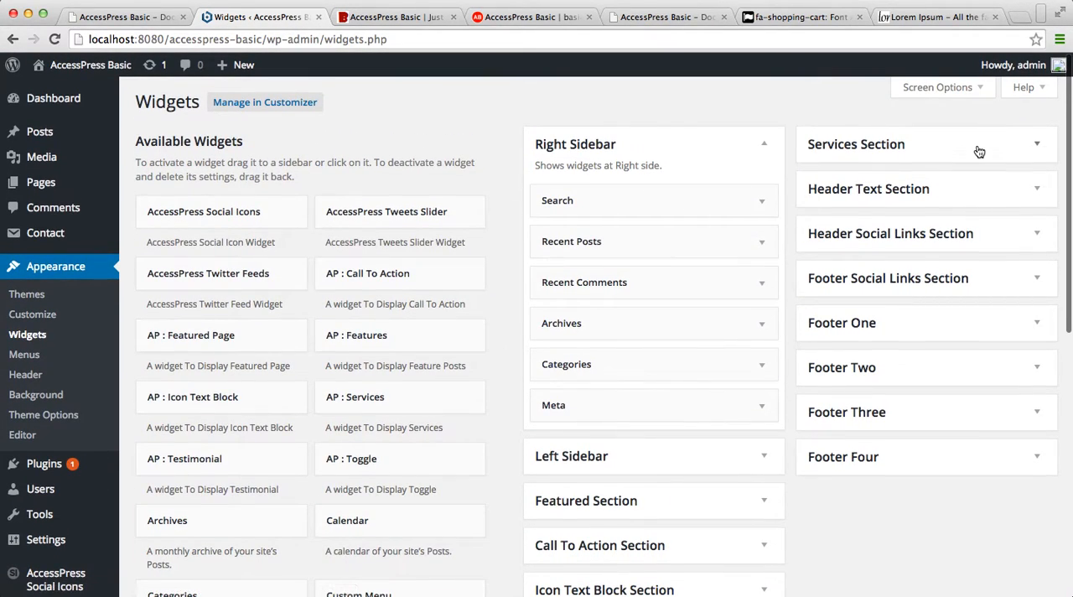
# Expand the Services Section to show the AP : Services widget's three unset page choices.
pyautogui.click(856, 144)
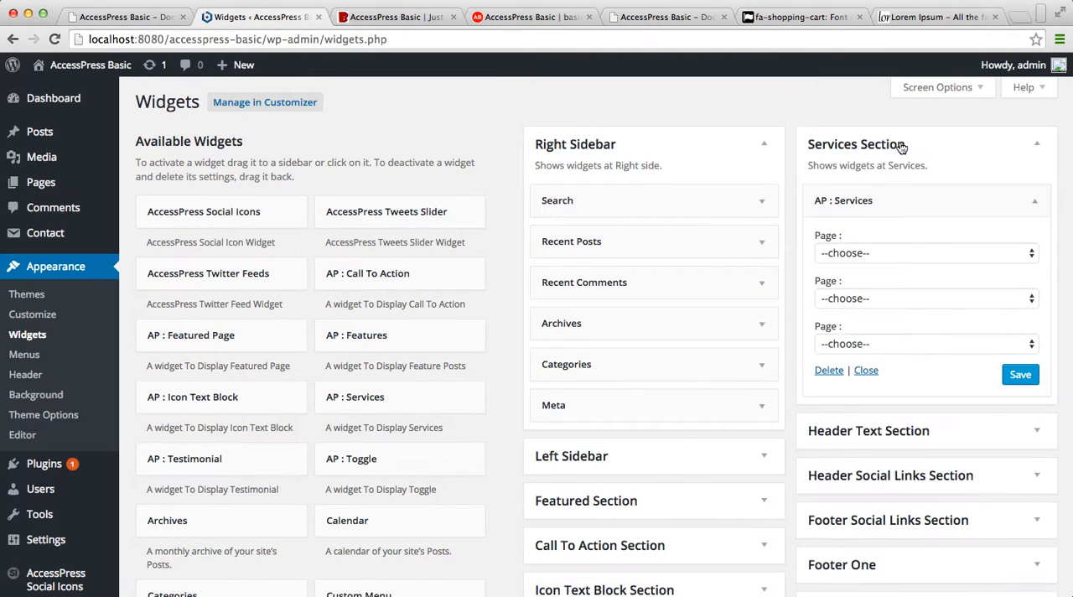
pyautogui.scroll(-3)
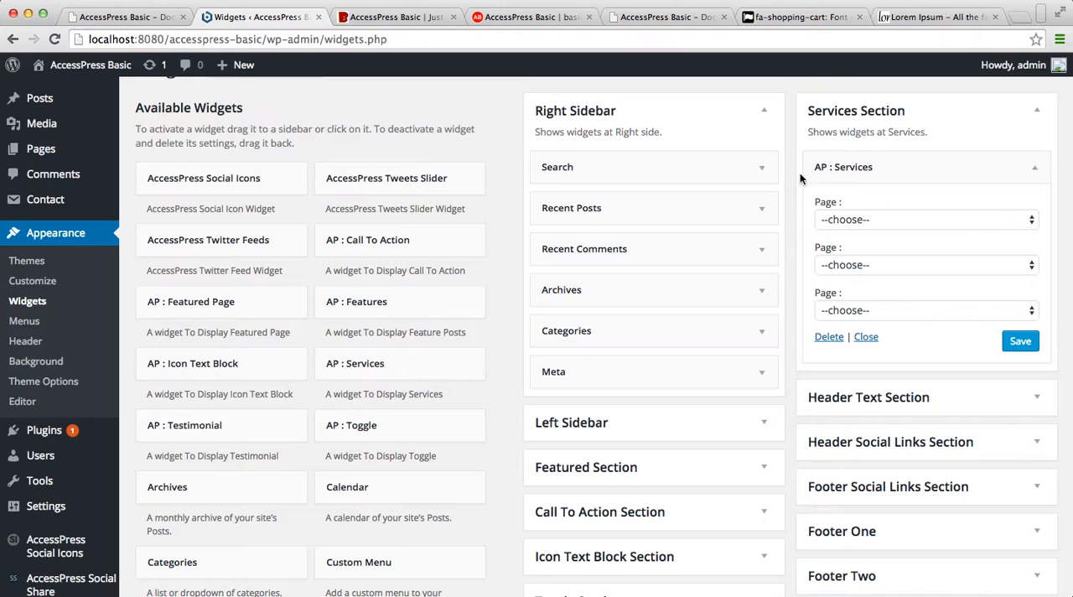
pyautogui.moveTo(40, 149)
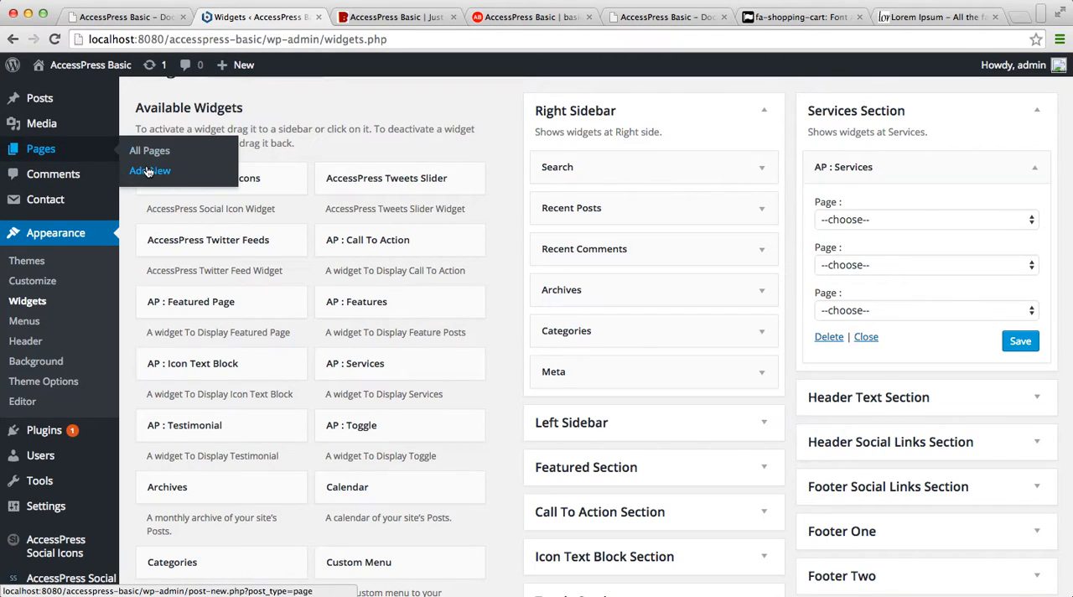
# Create a new page titled Service with Lorem Ipsum body text.
pyautogui.click(150, 170)
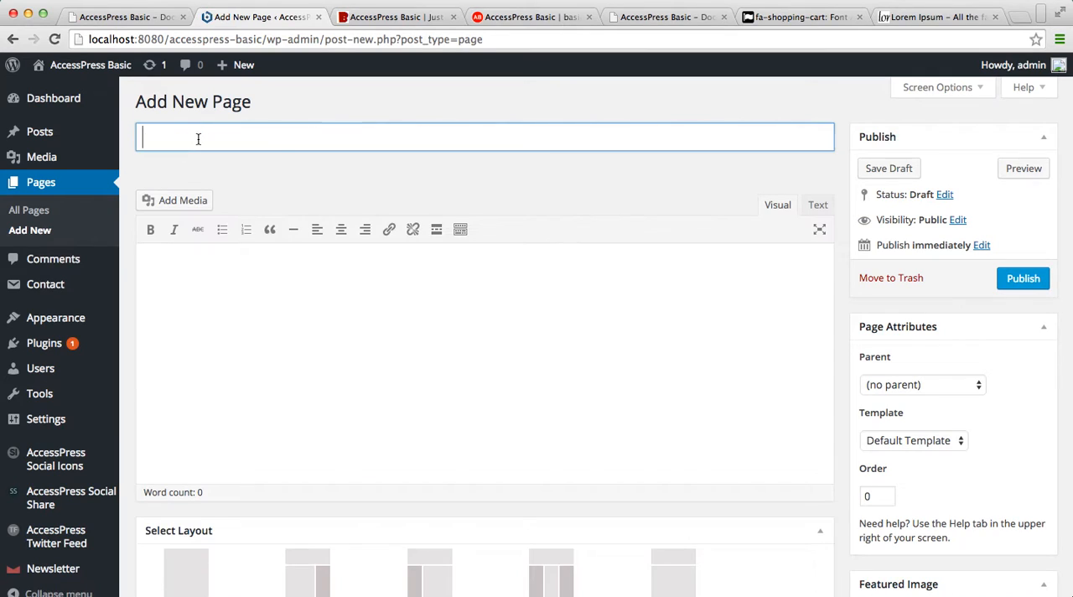
pyautogui.write('Servi')
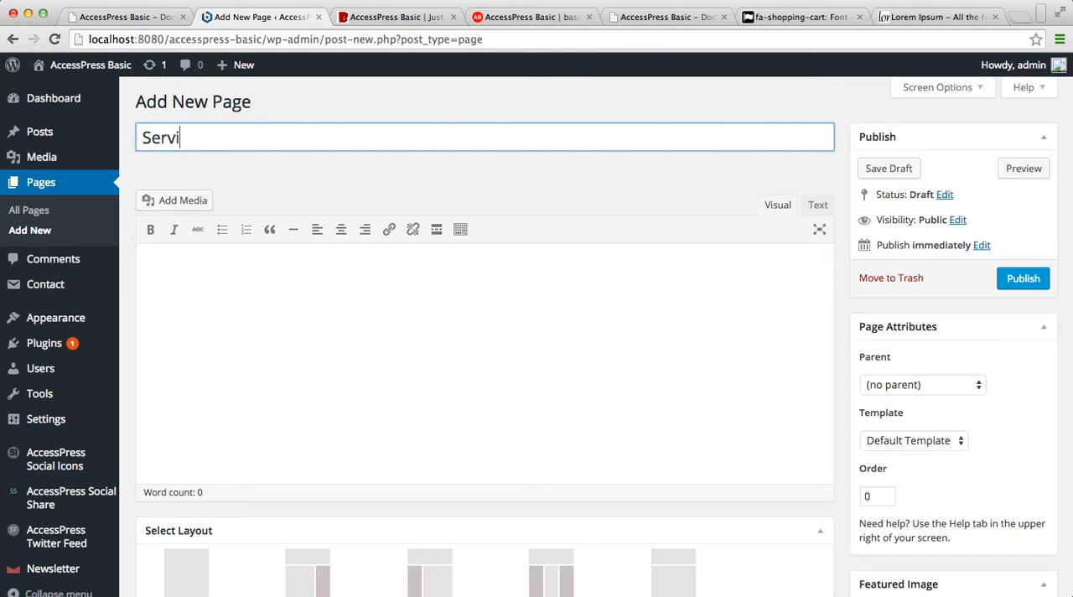
pyautogui.write('ce')
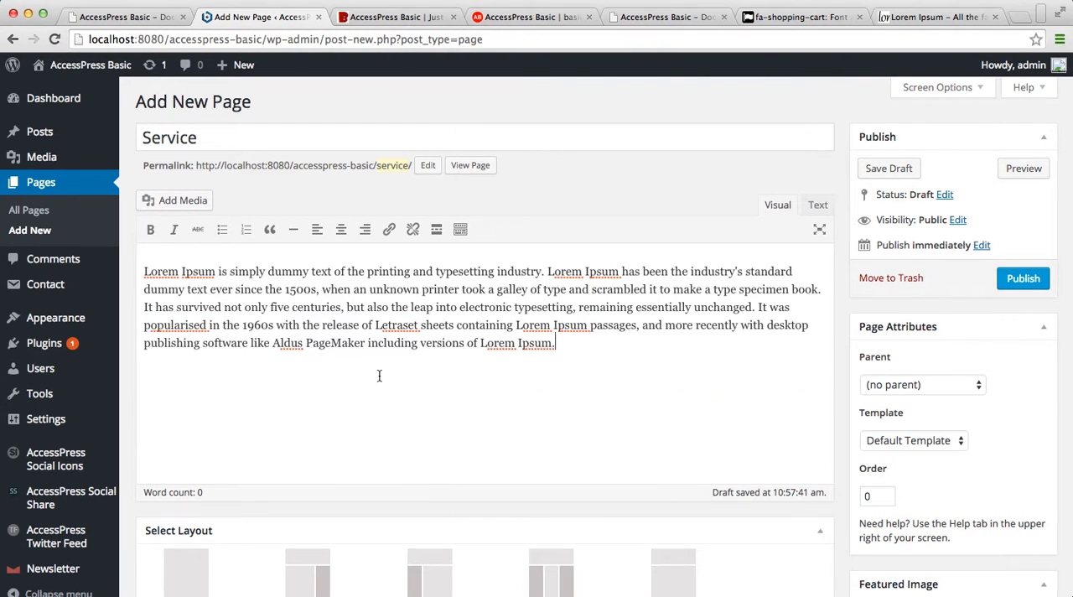
pyautogui.scroll(-3)
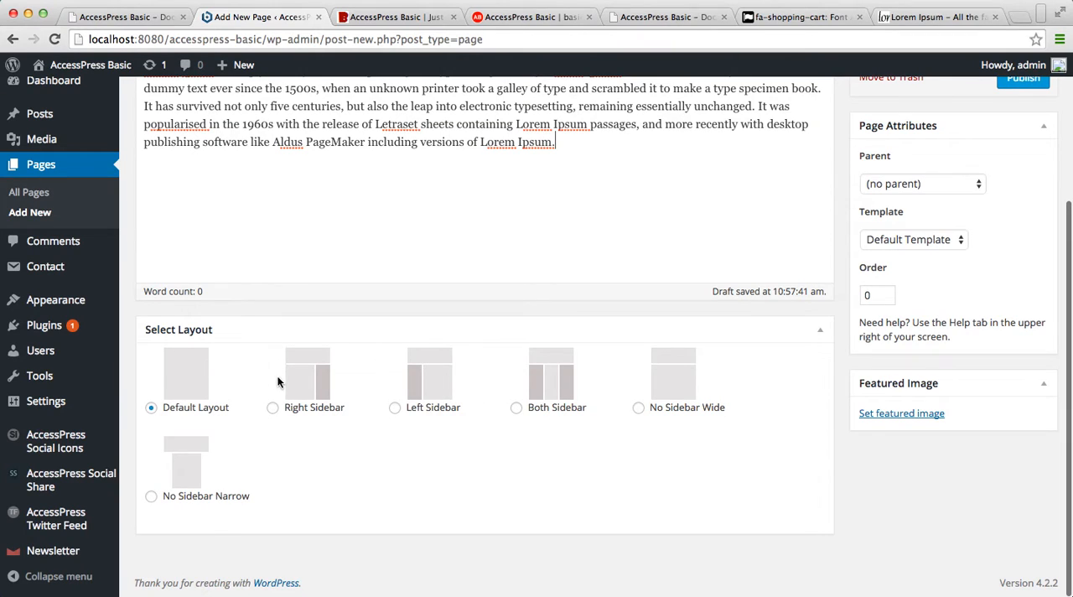
# Start choosing a featured image and browse the Downloads folder for a file to upload.
pyautogui.click(901, 413)
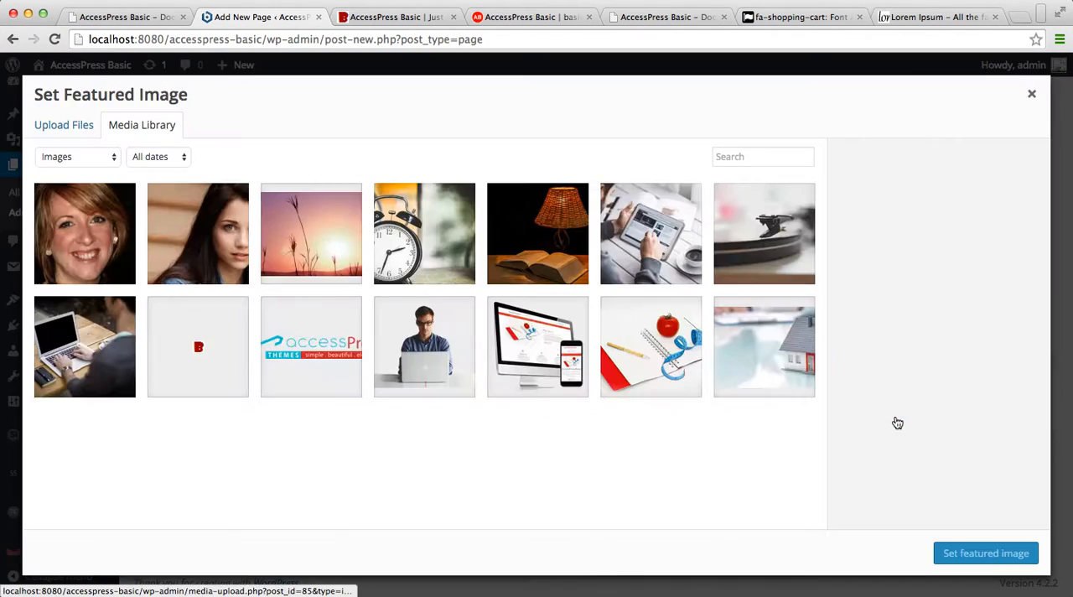
pyautogui.click(64, 125)
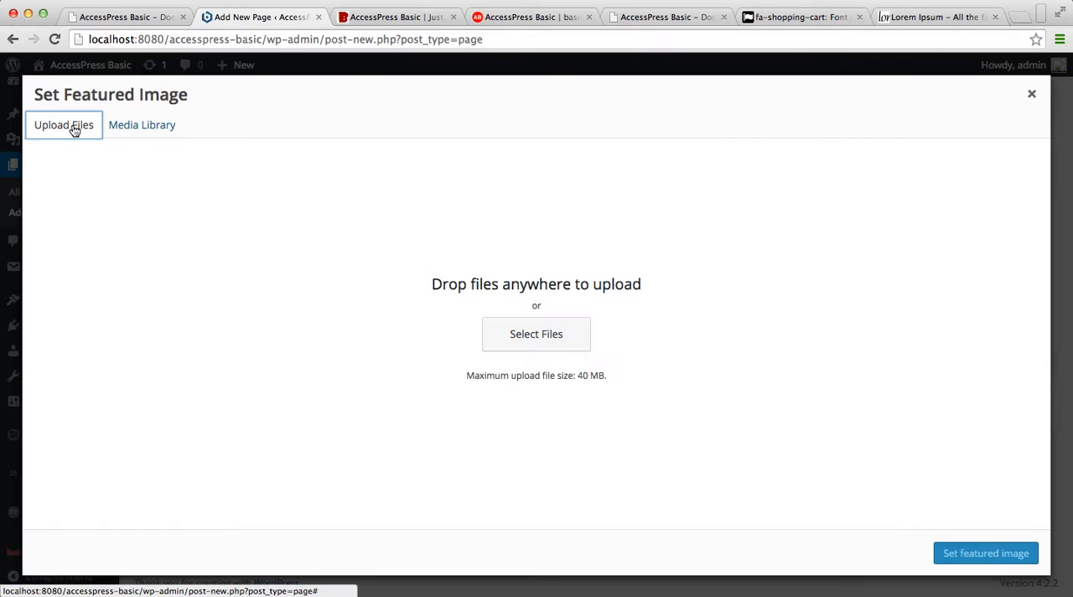
pyautogui.click(536, 334)
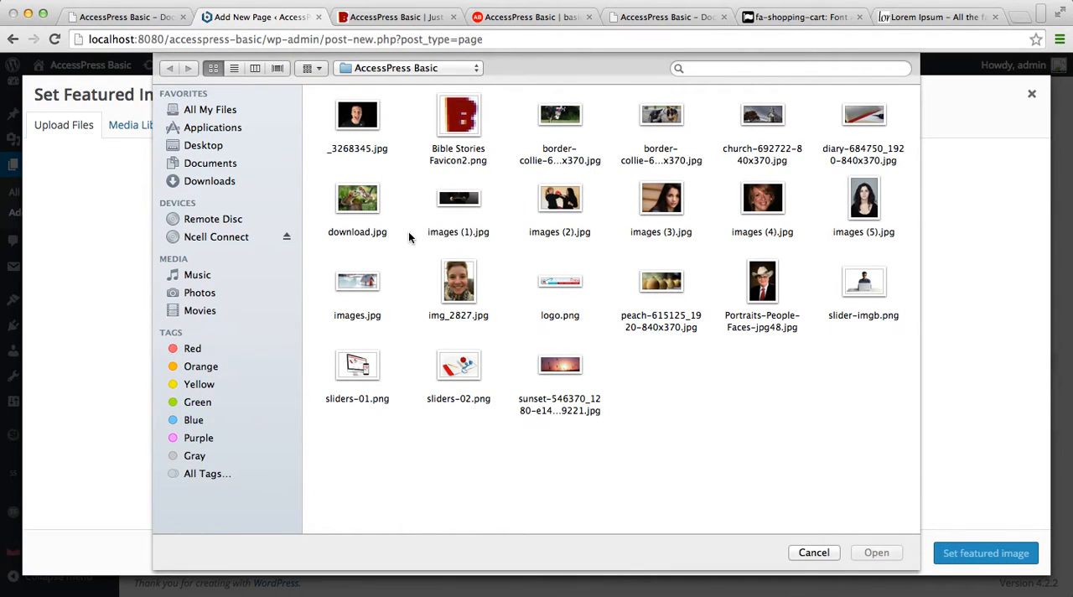
pyautogui.moveTo(221, 181)
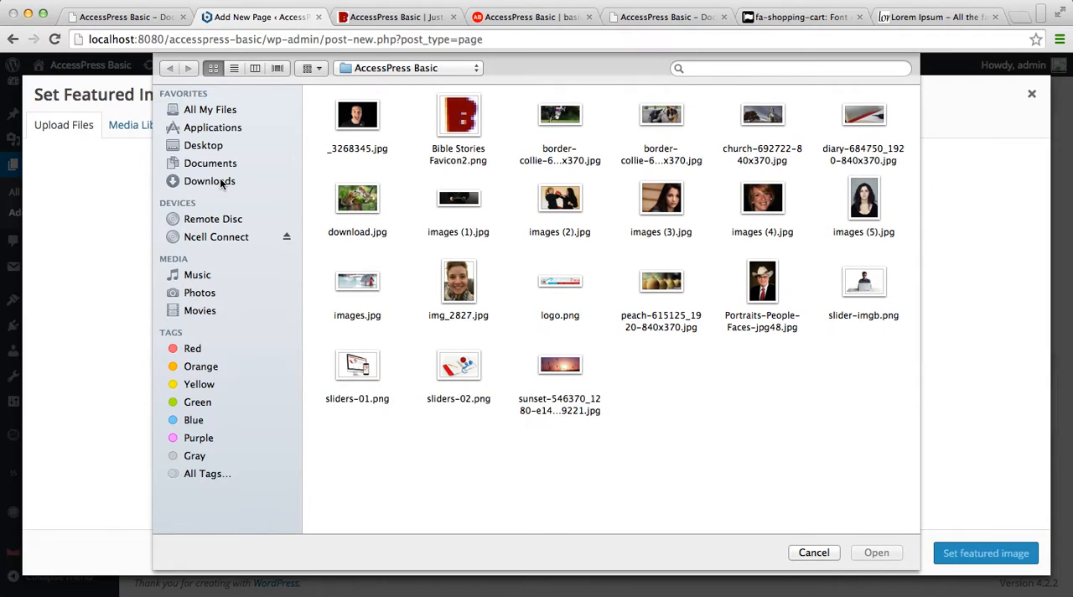
pyautogui.click(210, 181)
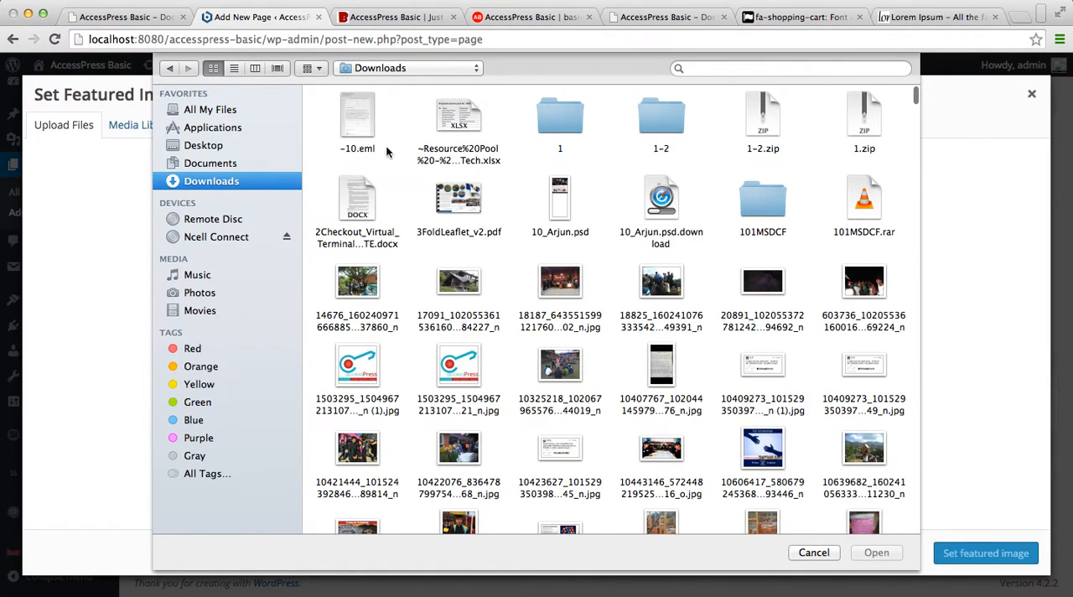
pyautogui.click(234, 68)
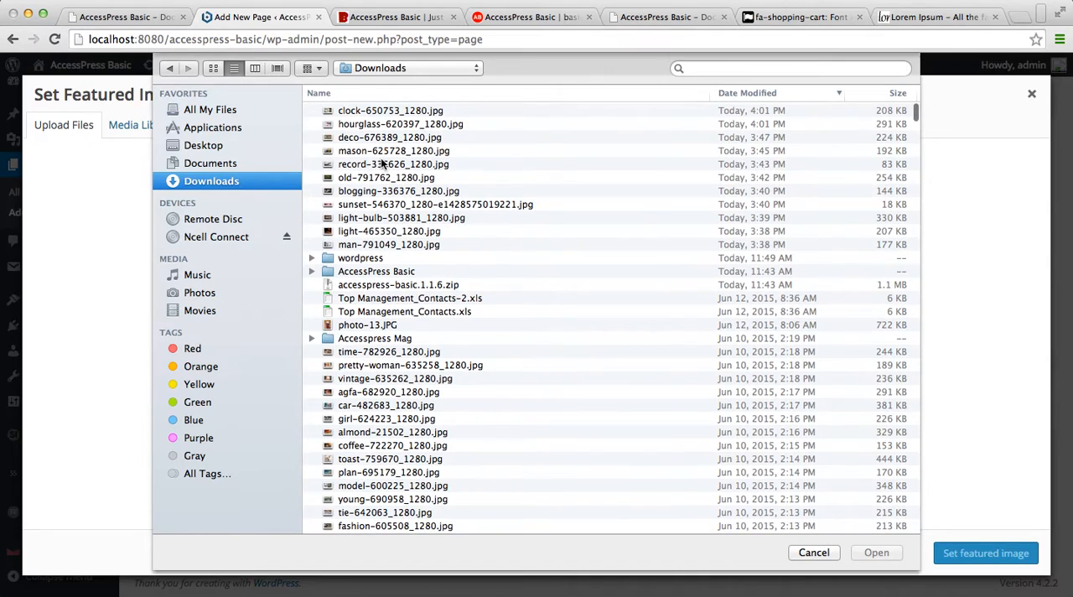
# Preview the downloaded photos and upload the alarm clock photo clock-650753_1280.jpg to the media library.
pyautogui.click(394, 150)
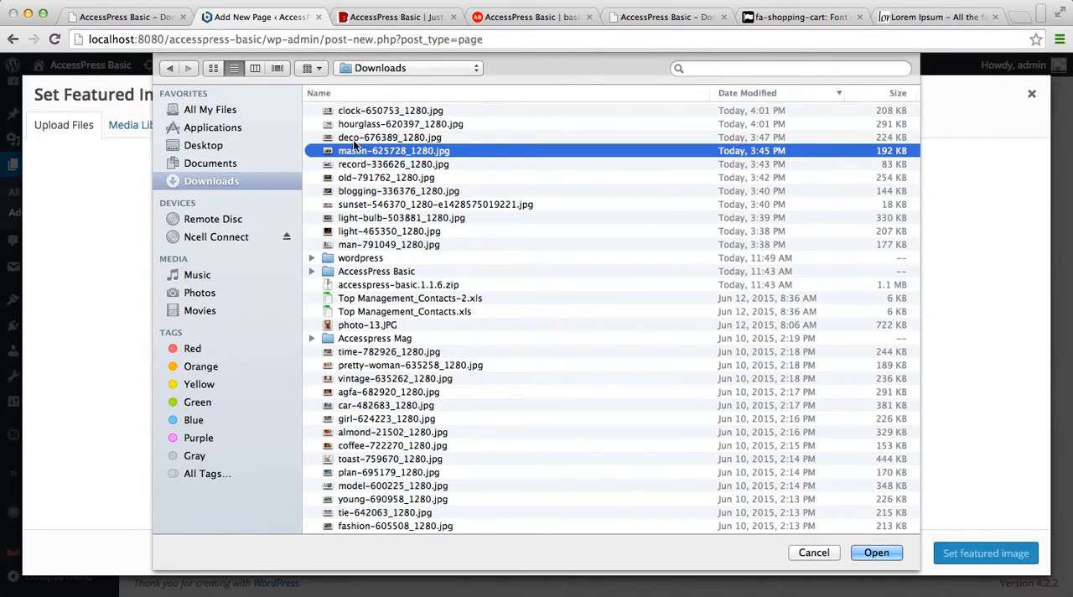
pyautogui.click(389, 137)
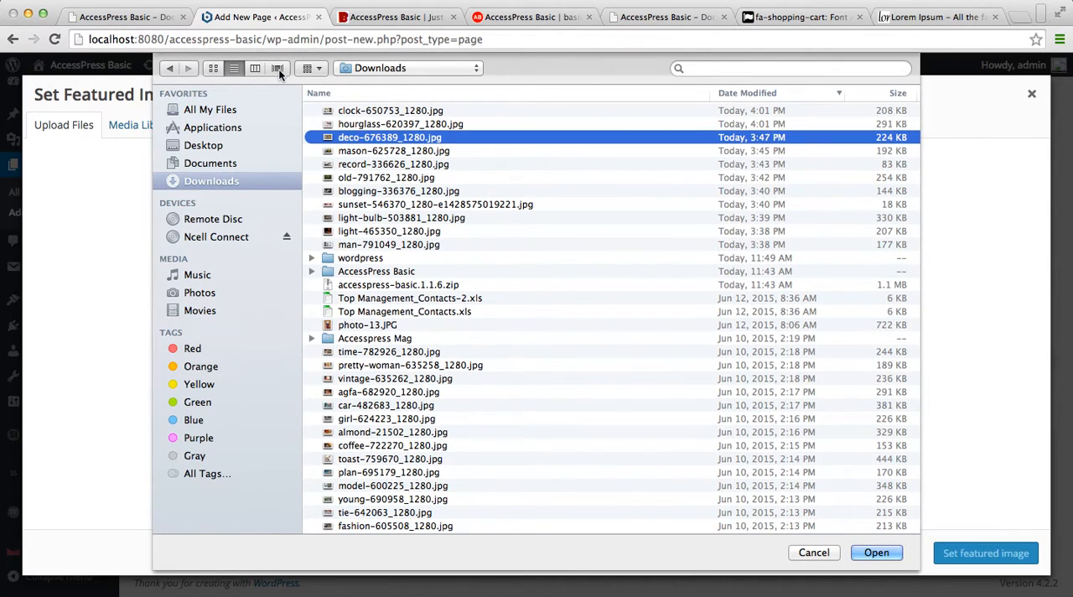
pyautogui.click(277, 68)
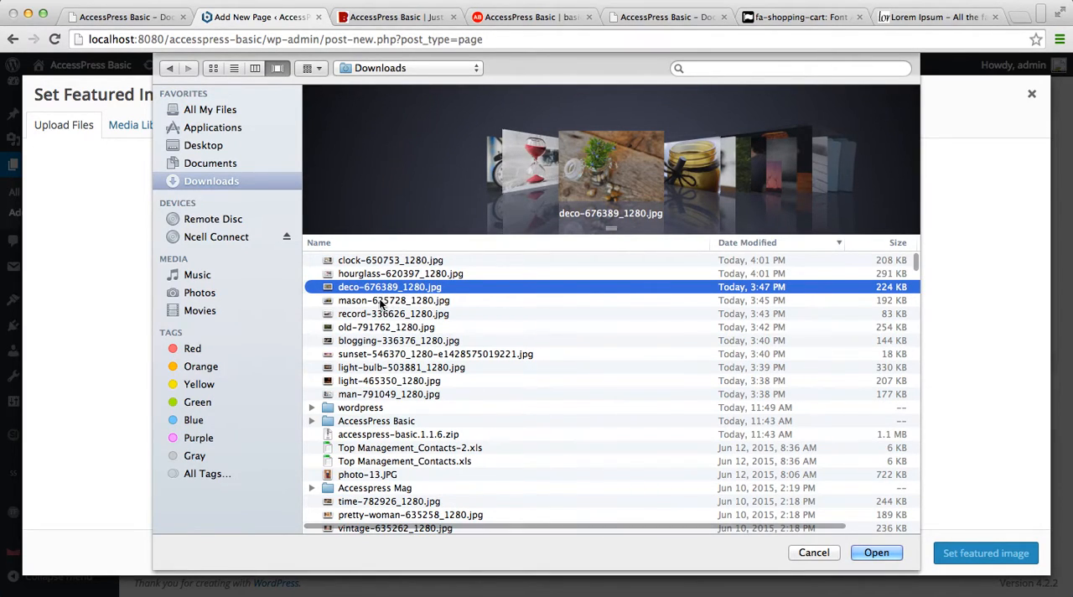
pyautogui.click(394, 300)
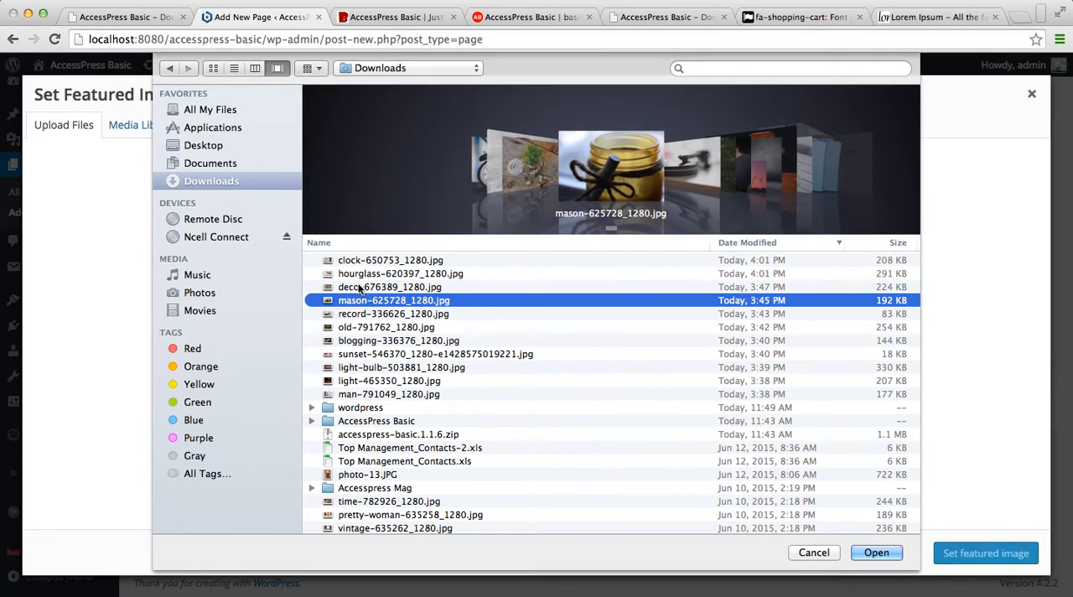
pyautogui.click(400, 273)
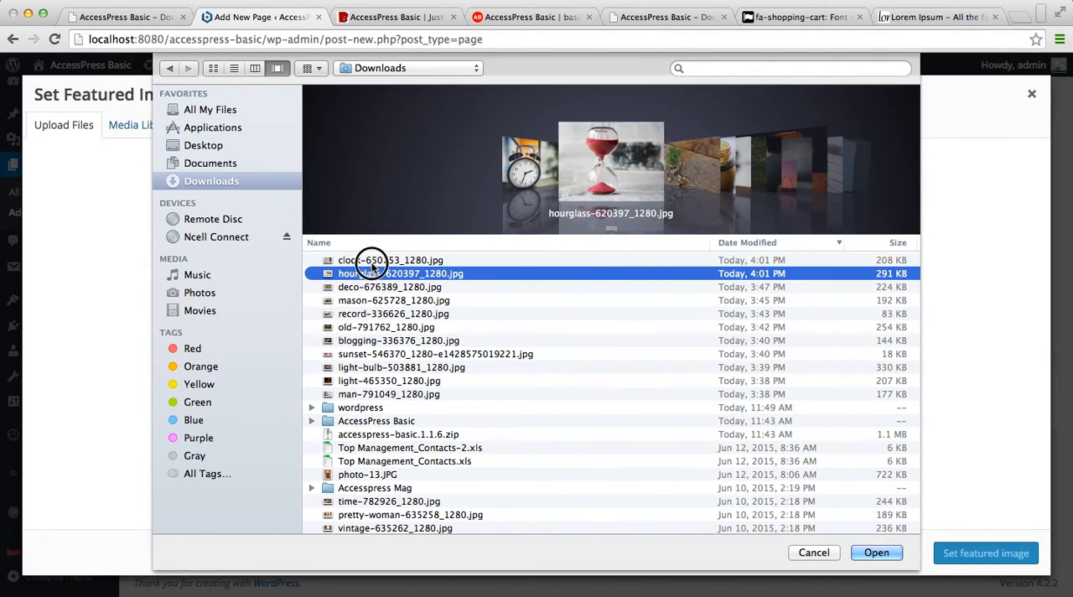
pyautogui.click(390, 260)
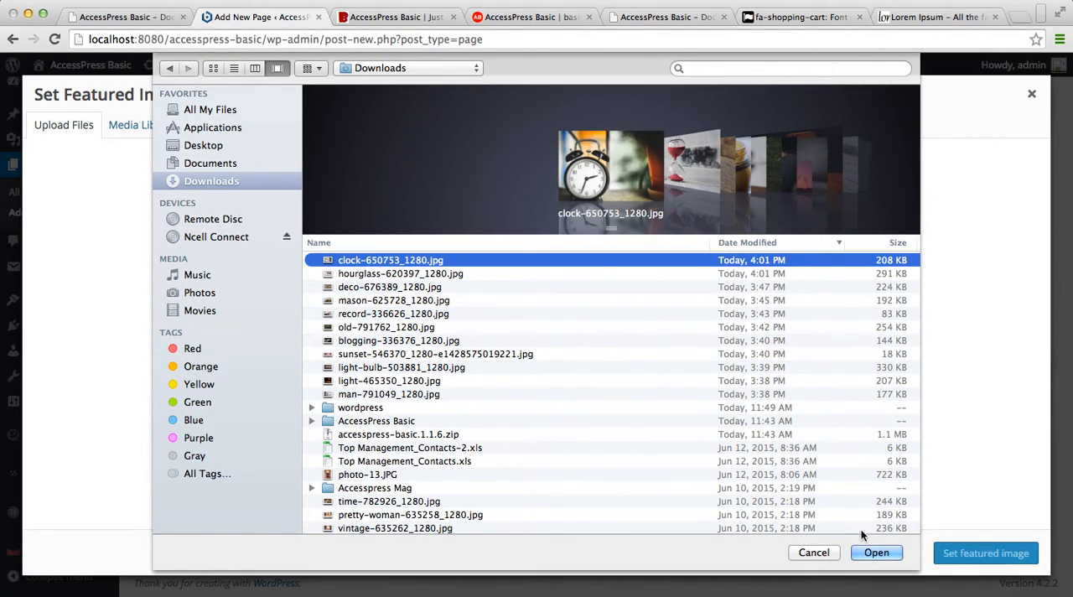
pyautogui.click(876, 553)
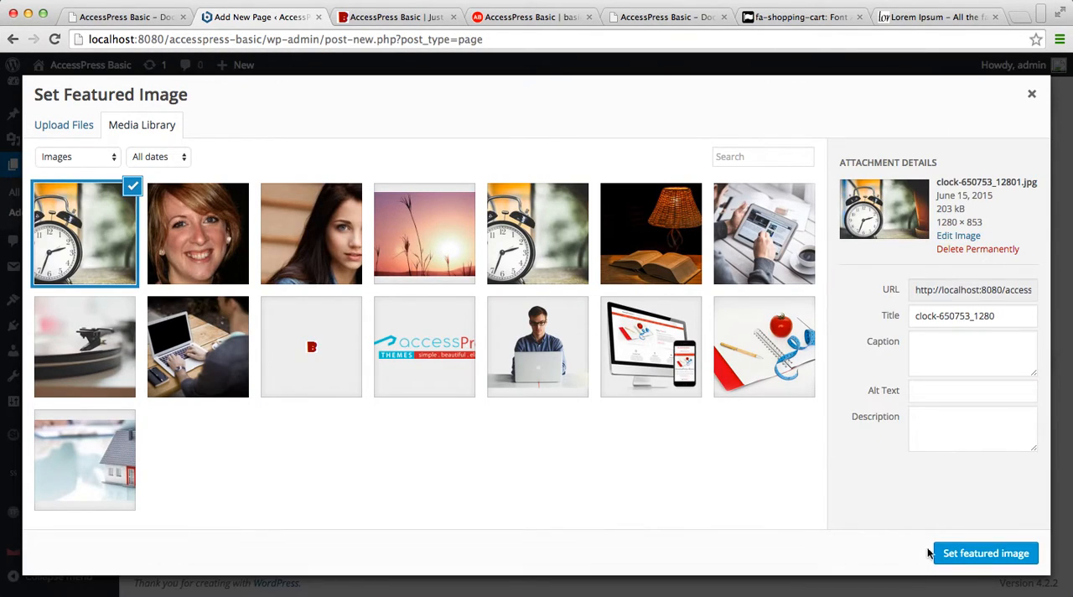
# Set the clock photo as the Service page's featured image and publish the page.
pyautogui.click(986, 553)
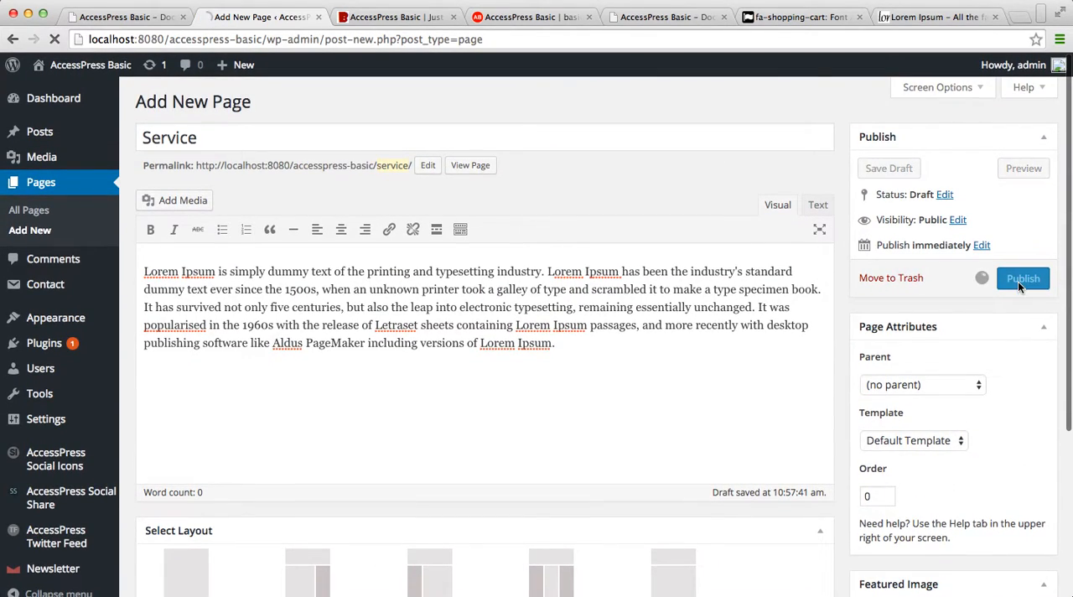
pyautogui.click(1023, 277)
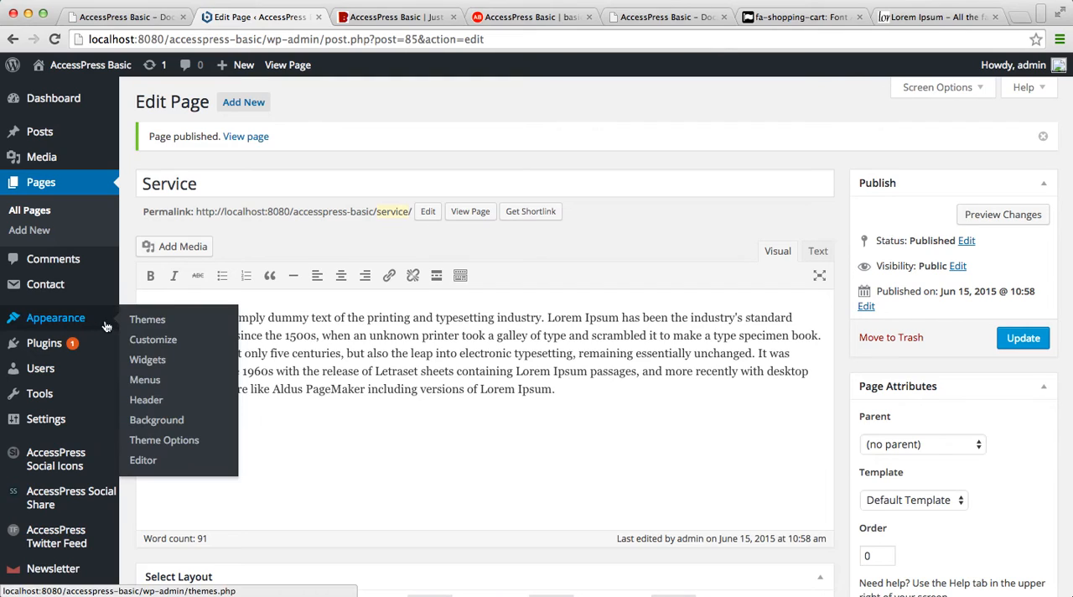
pyautogui.moveTo(148, 359)
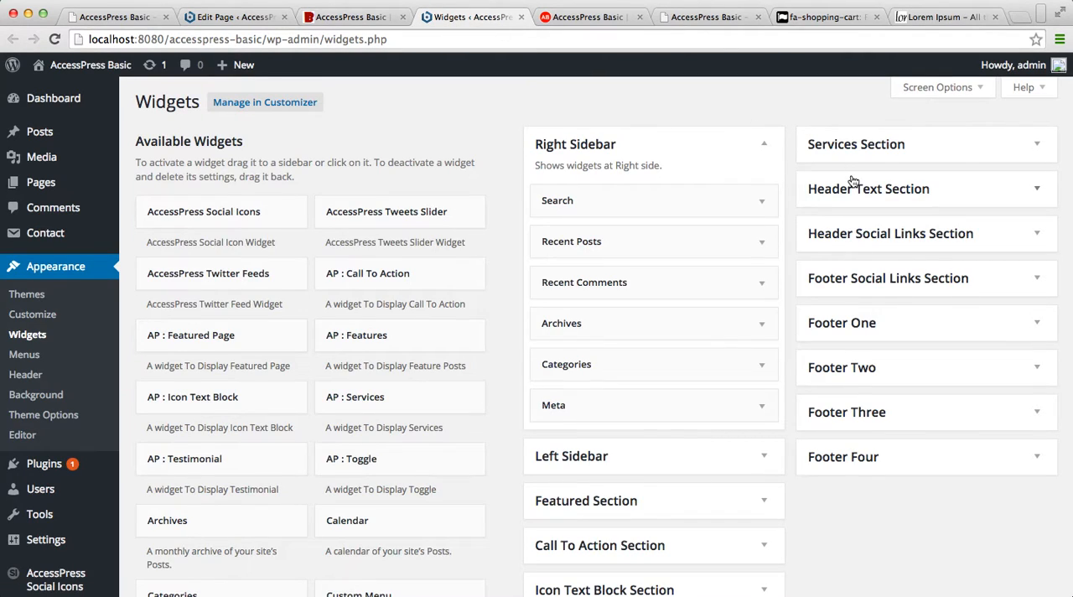
# Choose Service, Theme Development and SEO Optimization in the AP: Services widget's three page slots, then view the live site.
pyautogui.click(856, 143)
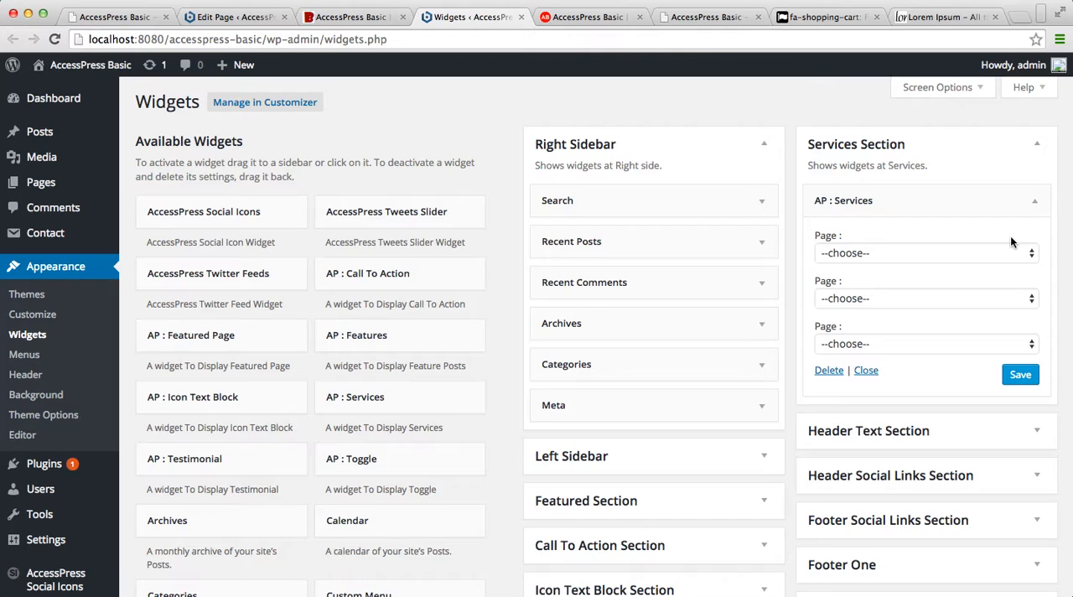
pyautogui.click(927, 252)
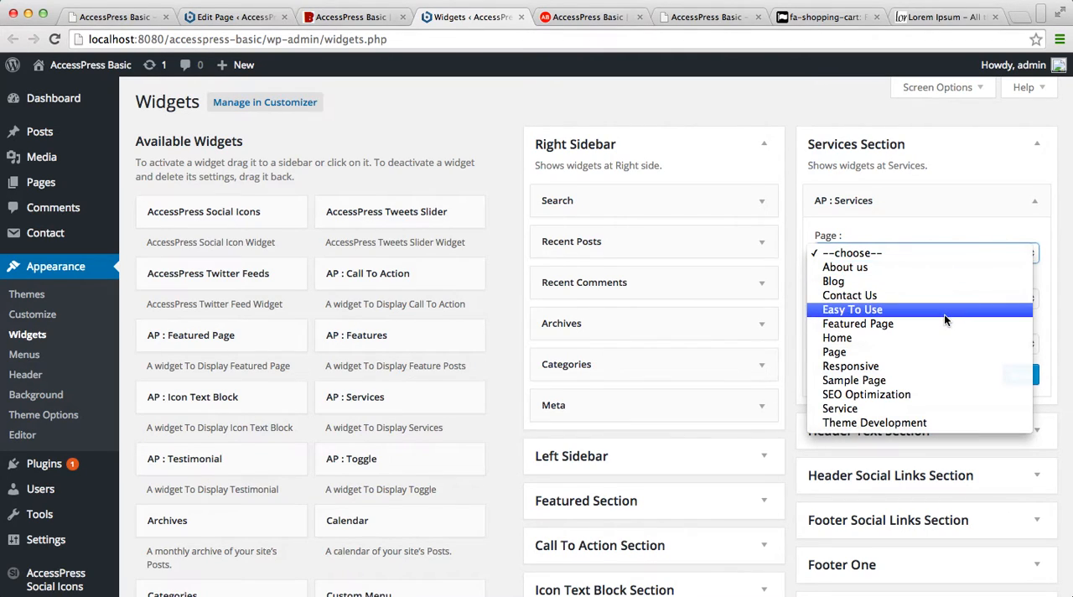
pyautogui.click(840, 409)
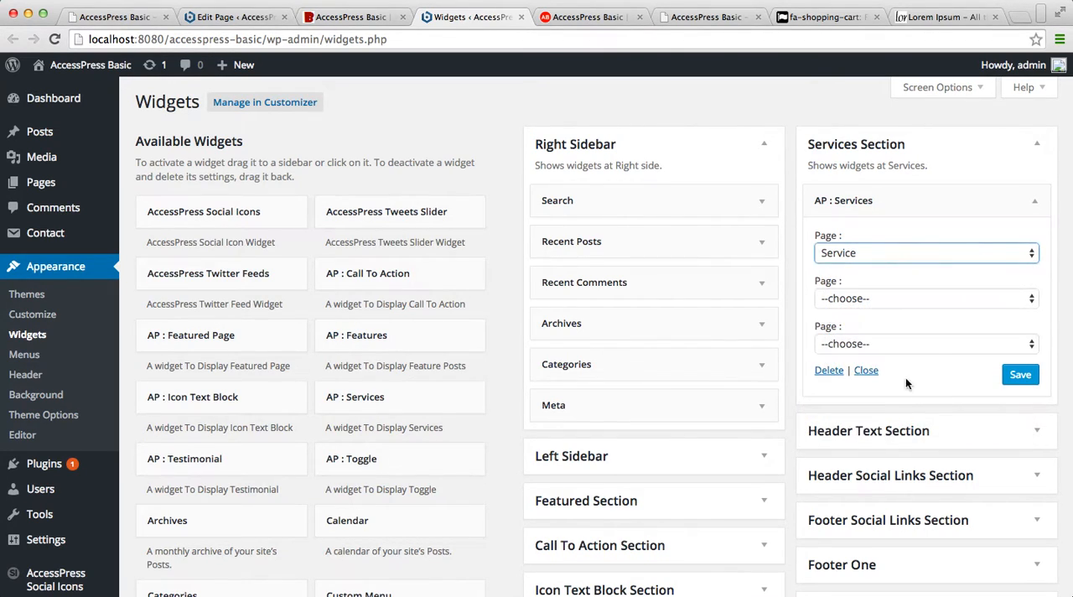
pyautogui.click(926, 297)
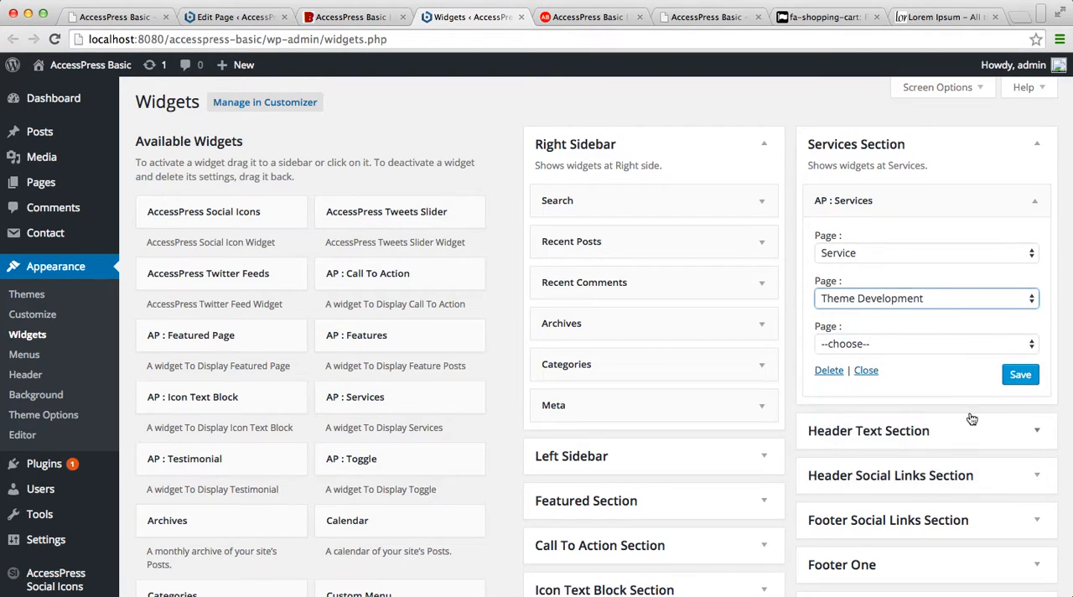
pyautogui.click(925, 344)
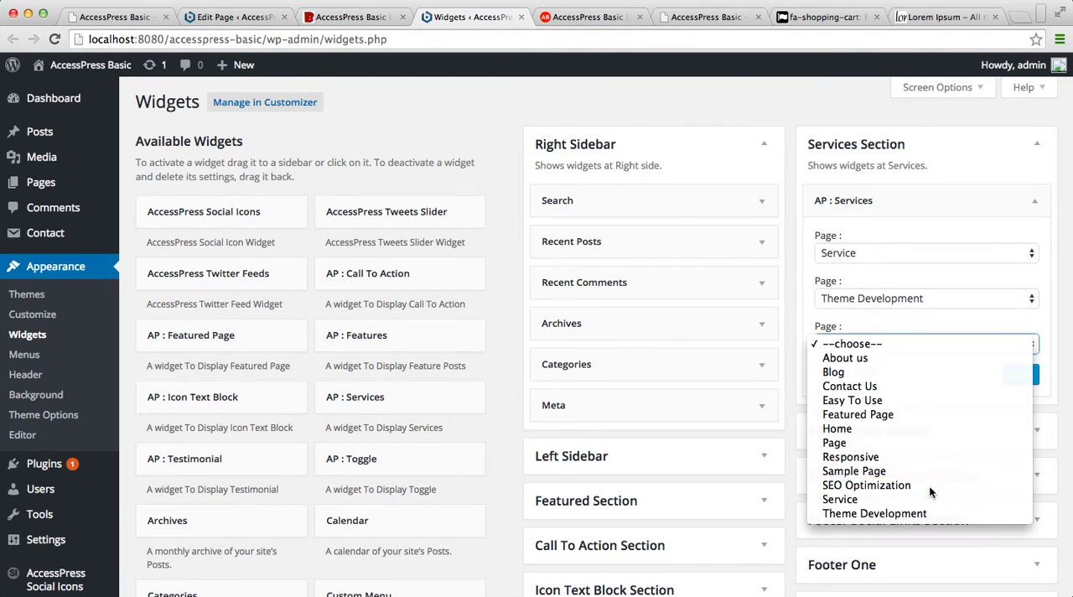
pyautogui.click(866, 485)
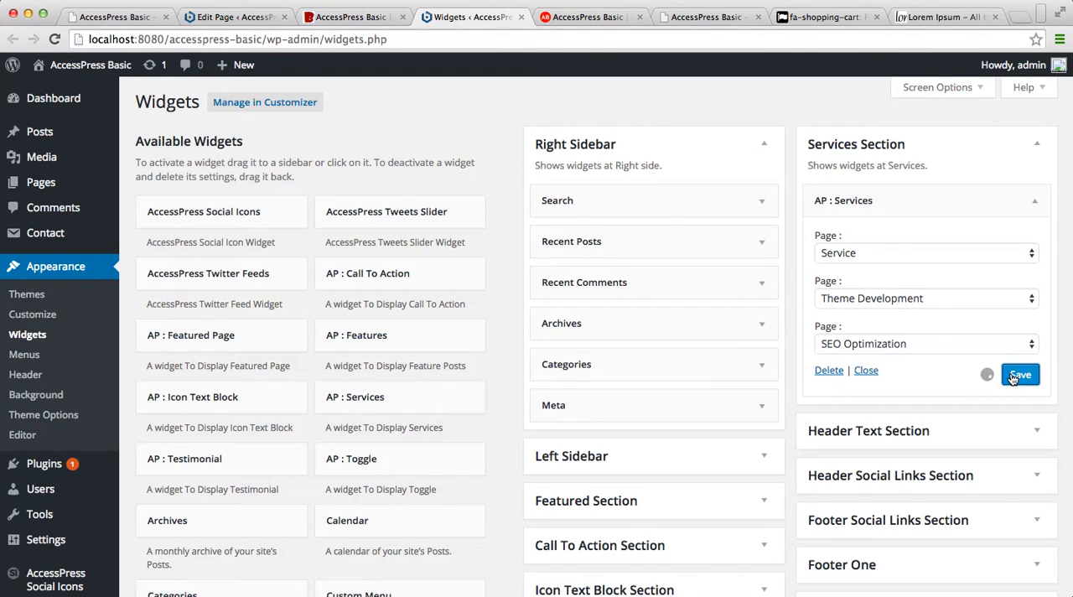
pyautogui.moveTo(794, 243)
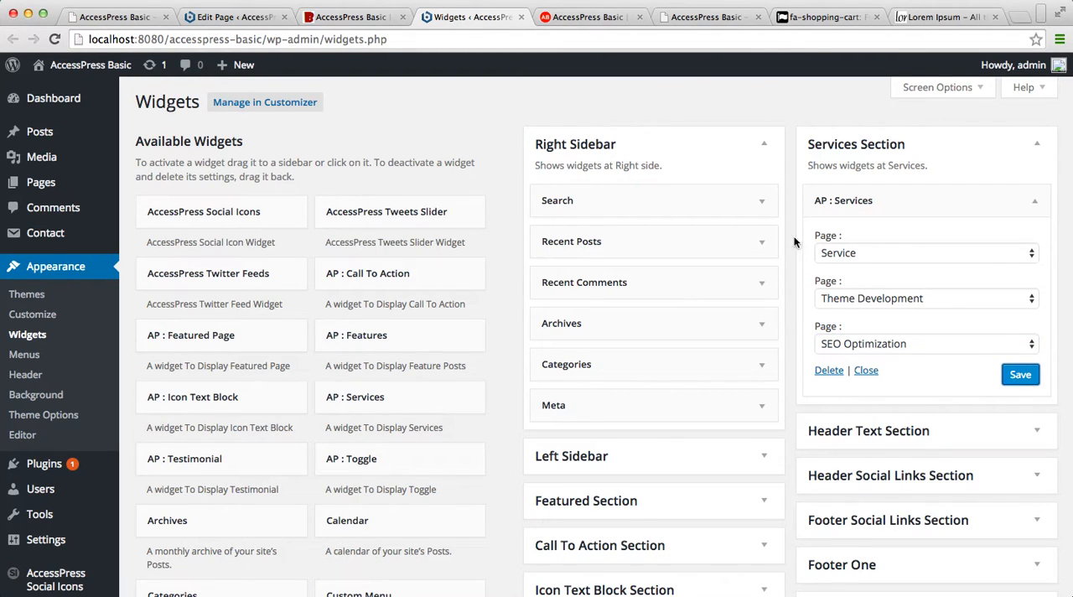
pyautogui.click(351, 16)
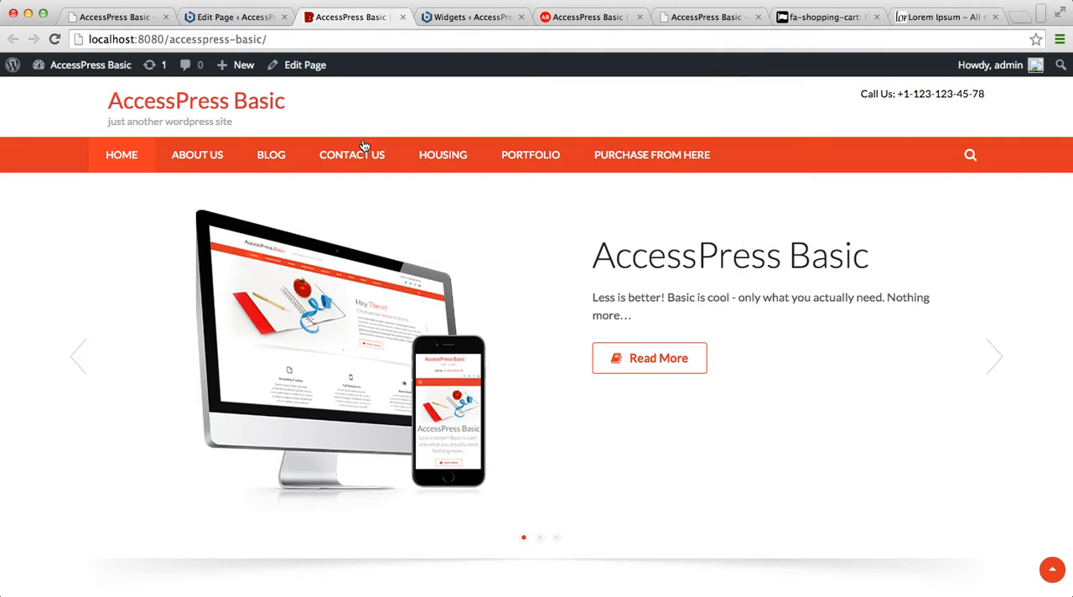
pyautogui.scroll(-3)
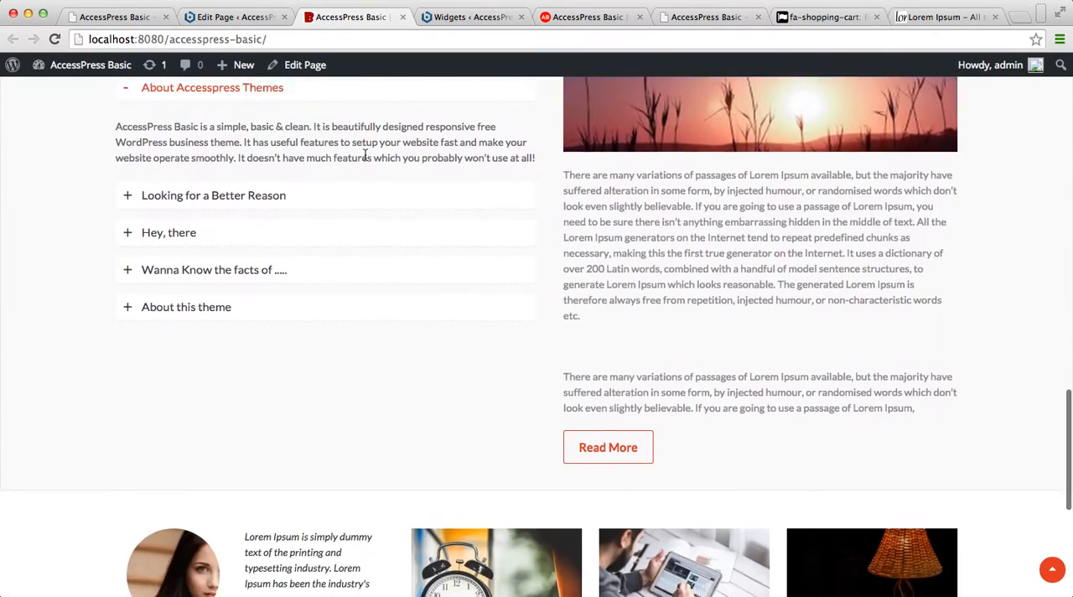
pyautogui.scroll(-3)
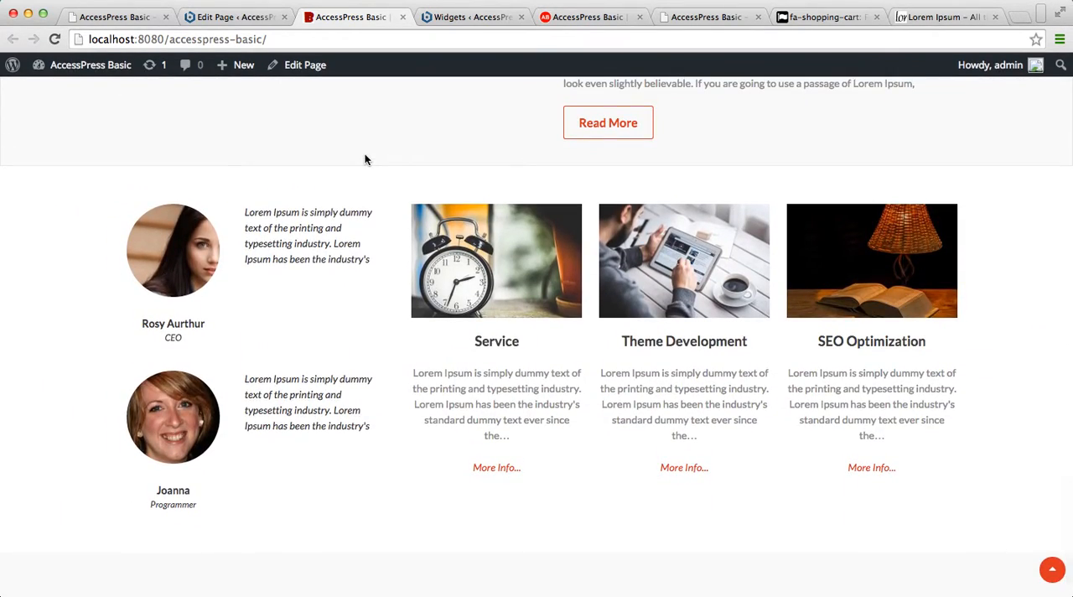
pyautogui.scroll(-3)
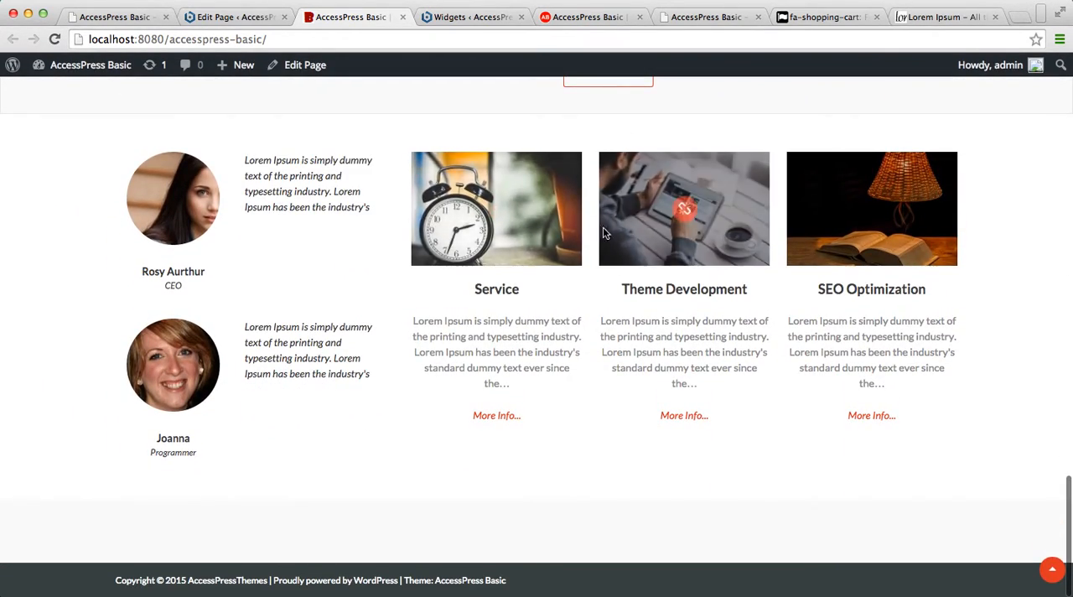
pyautogui.moveTo(919, 290)
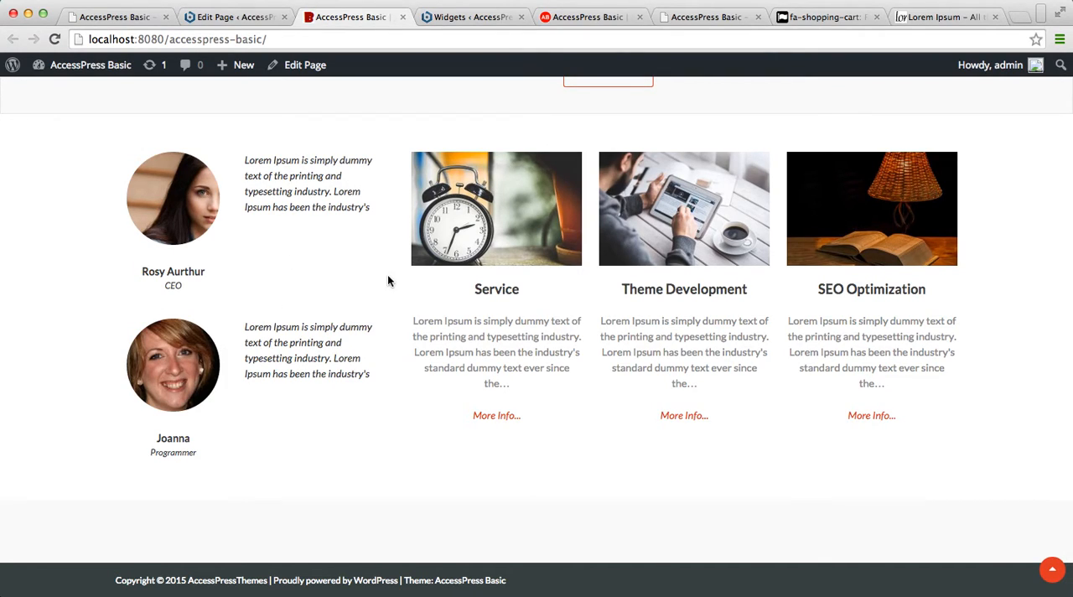
pyautogui.moveTo(305, 328)
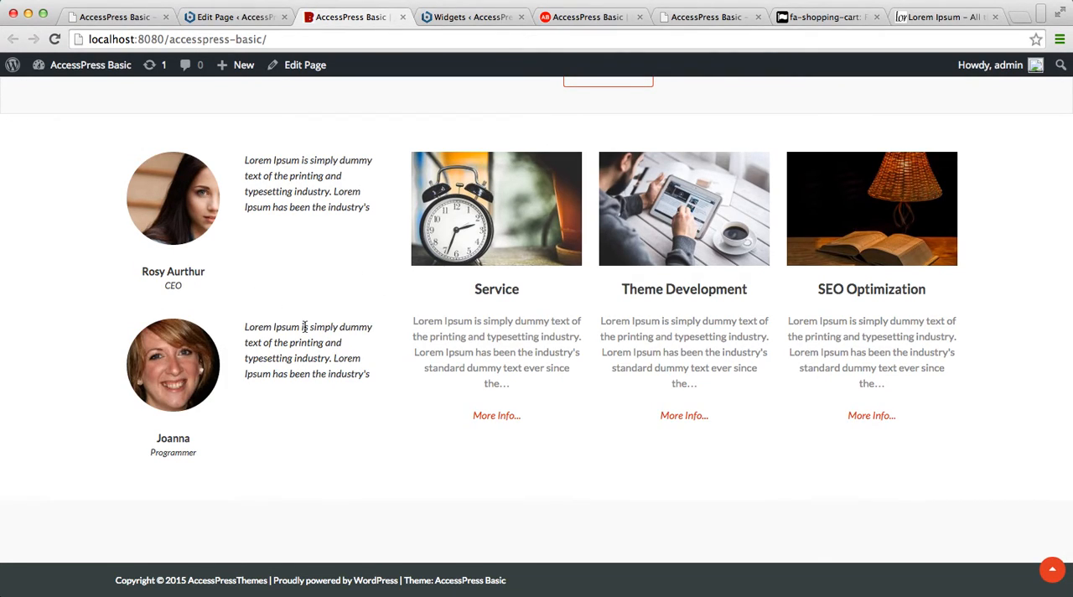